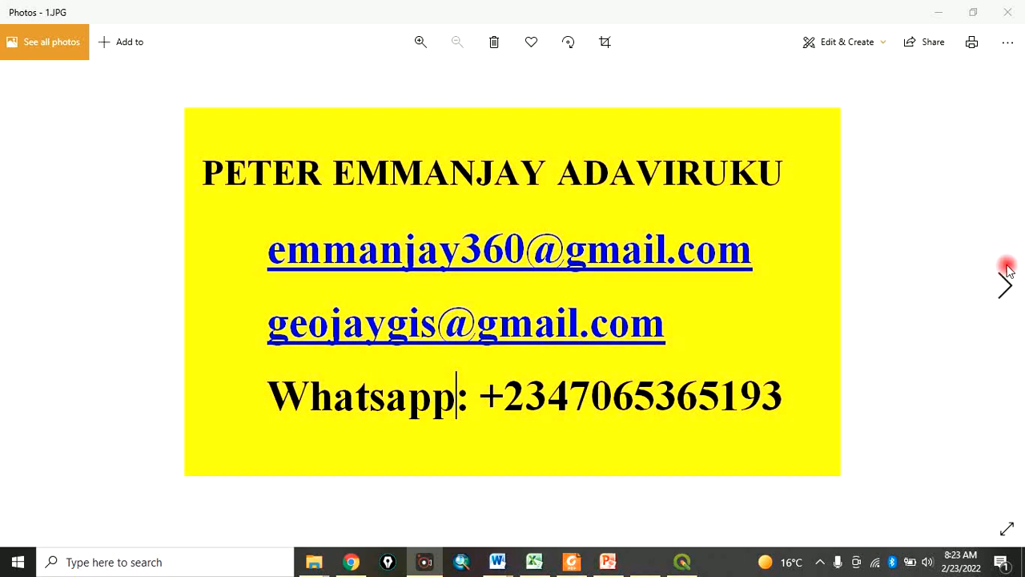
mouse_move(1009, 288)
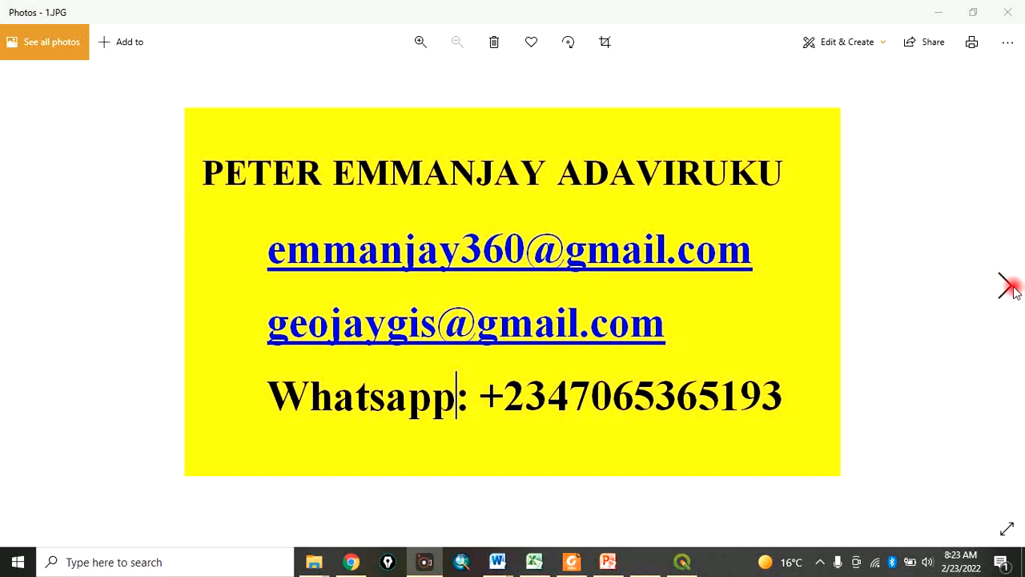
Advance past the contact and services slides to the red subscribe image
left_click(1006, 285)
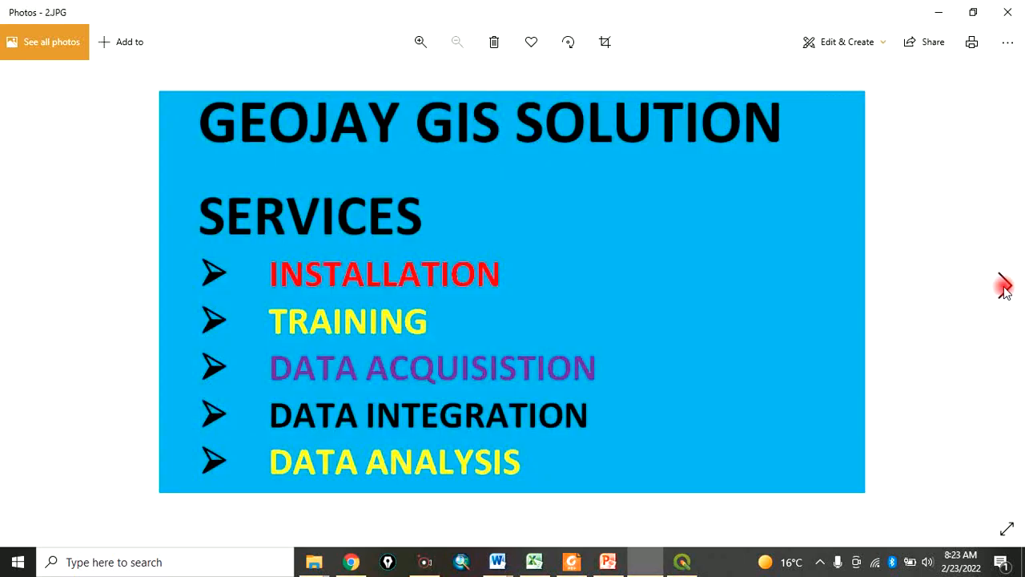
mouse_move(723, 242)
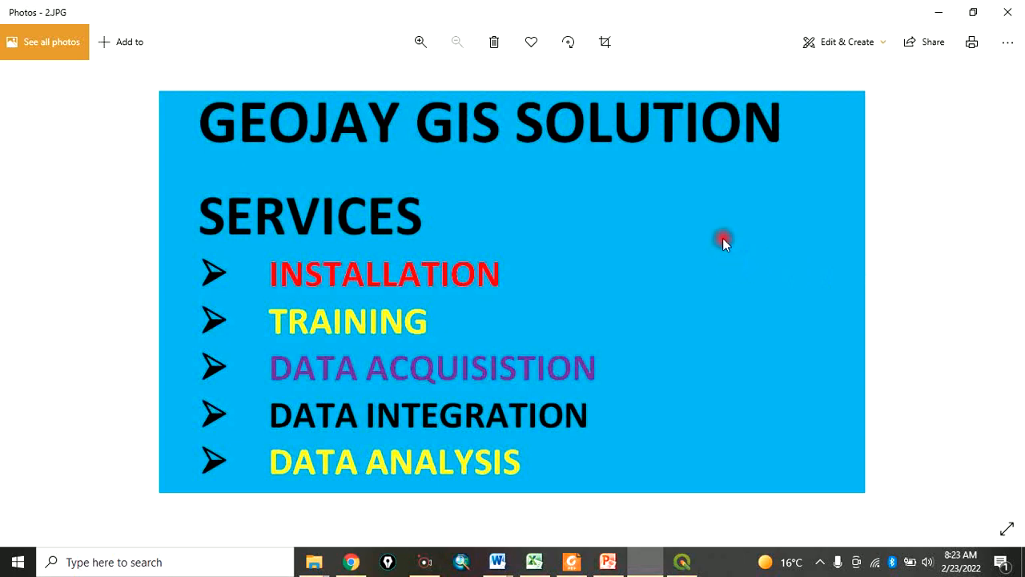
mouse_move(312, 276)
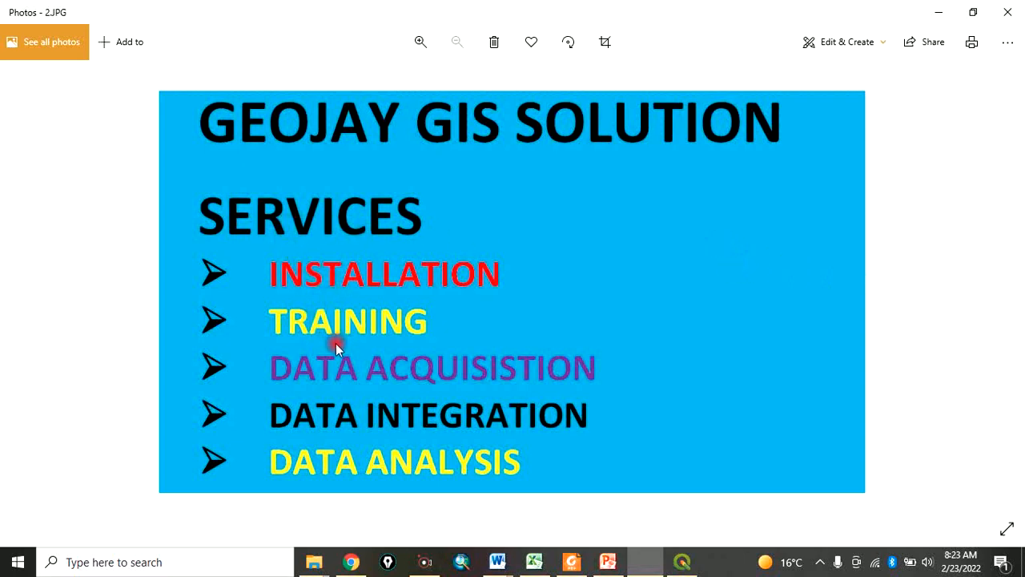
mouse_move(432, 398)
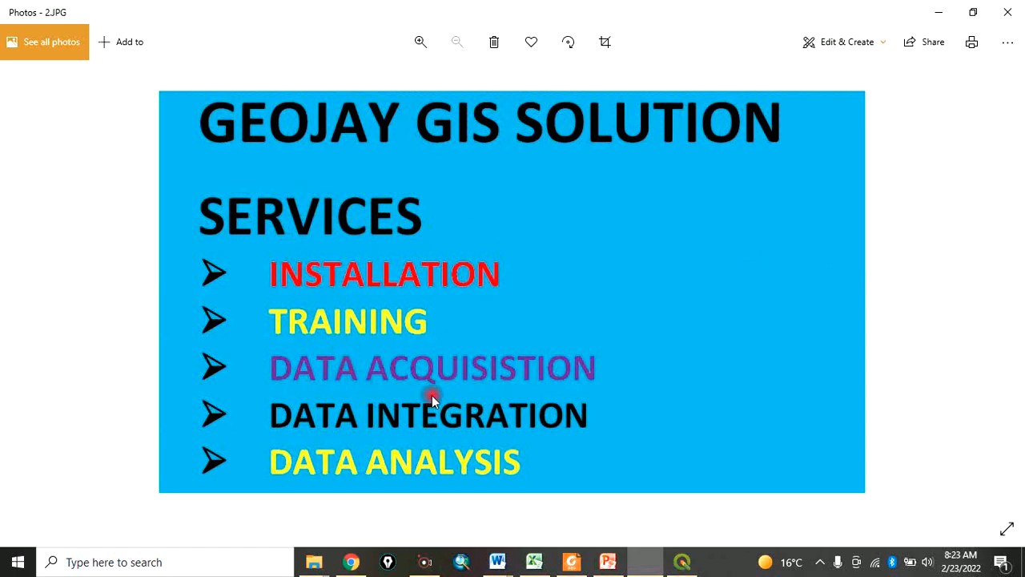
left_click(1007, 287)
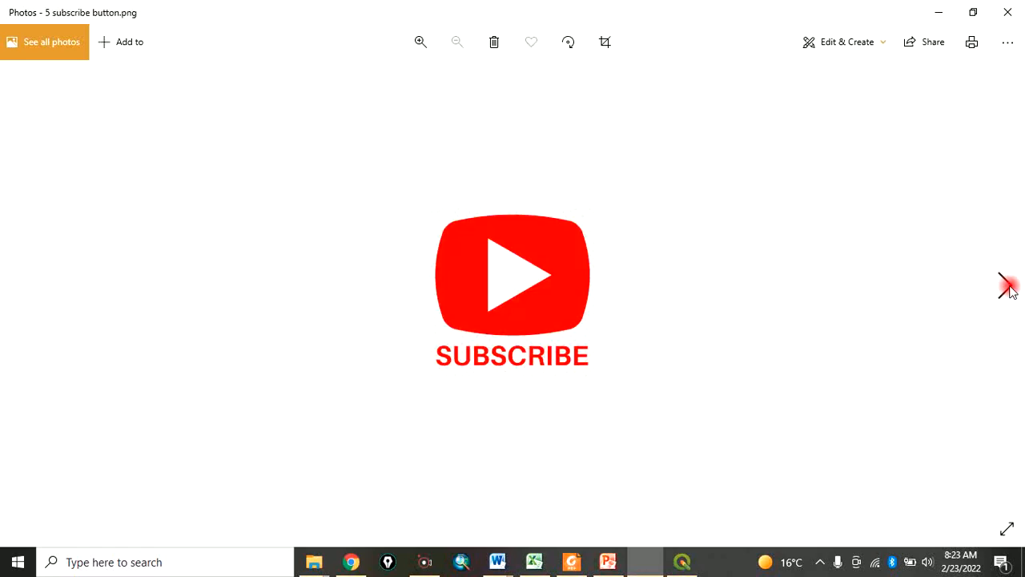
mouse_move(12, 285)
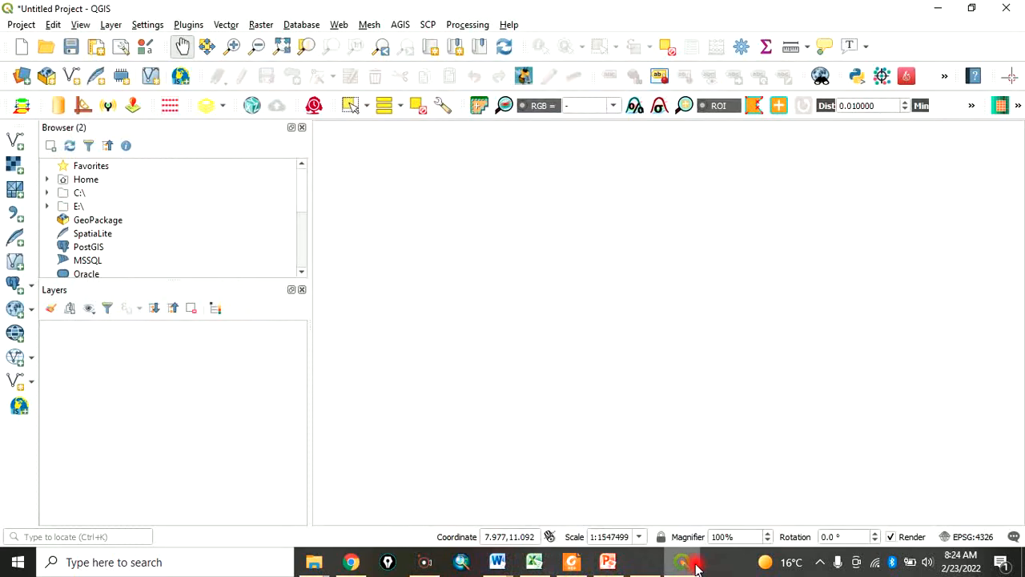
mouse_move(365, 206)
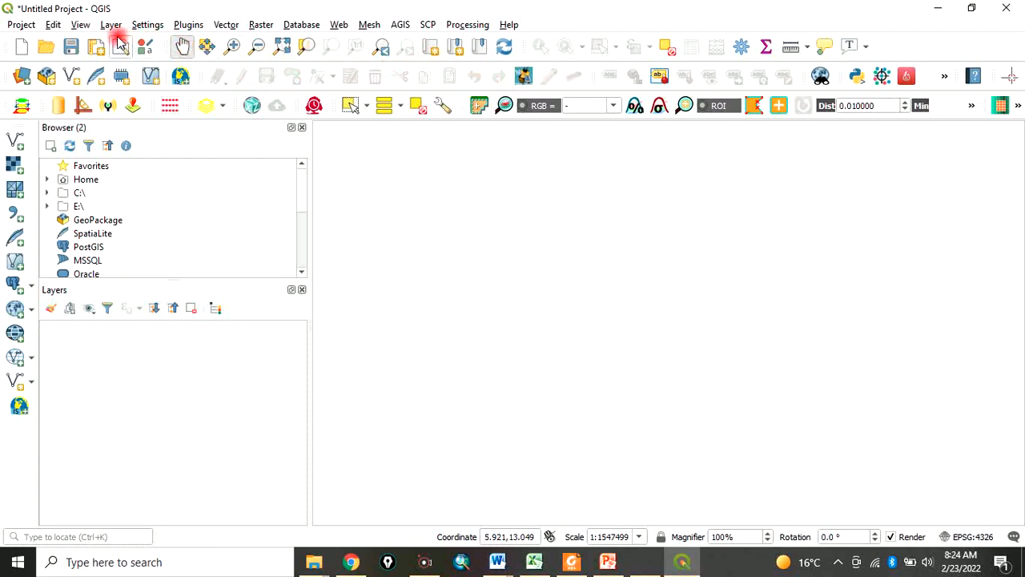
mouse_move(523, 38)
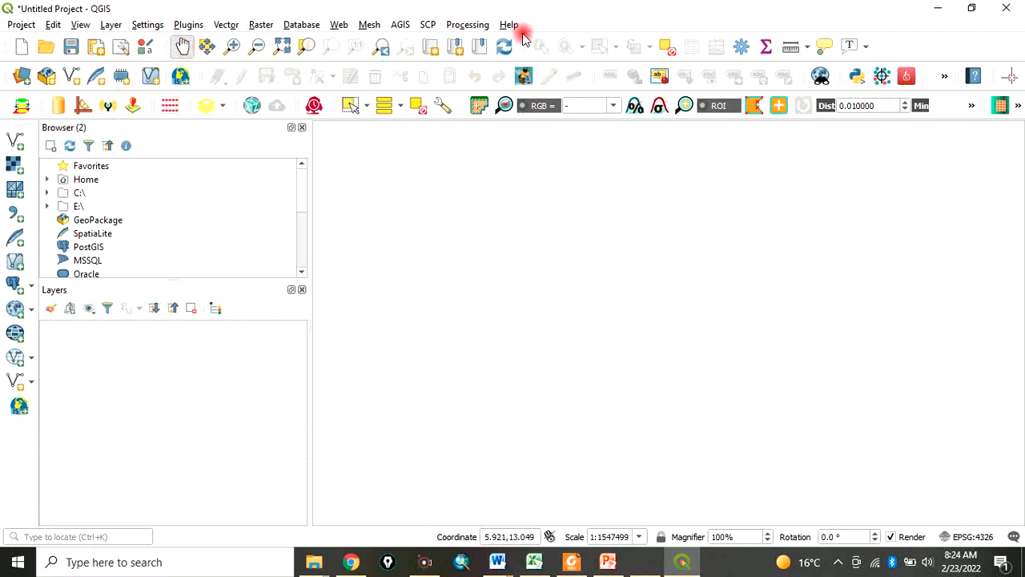
mouse_move(588, 28)
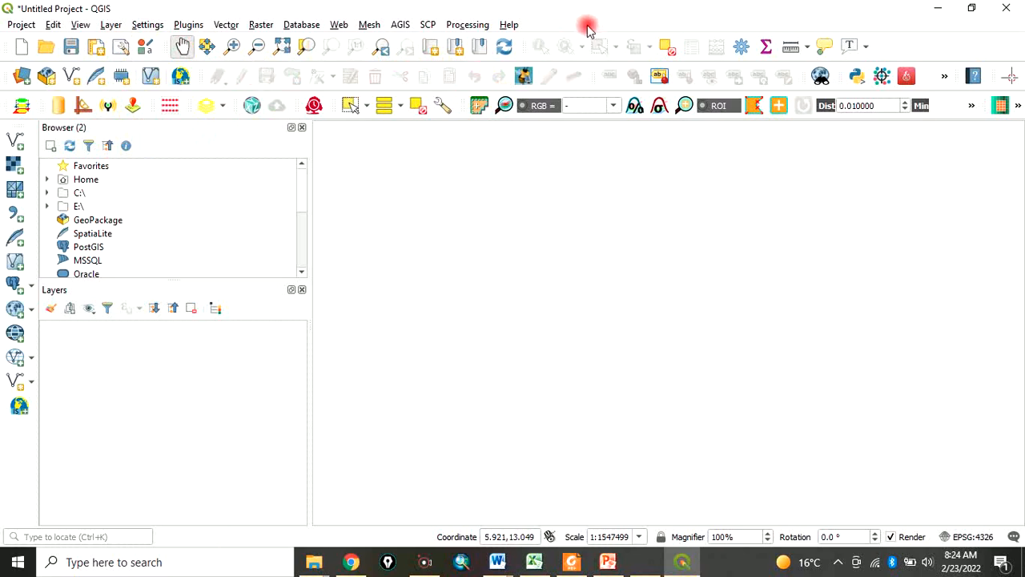
mouse_move(588, 28)
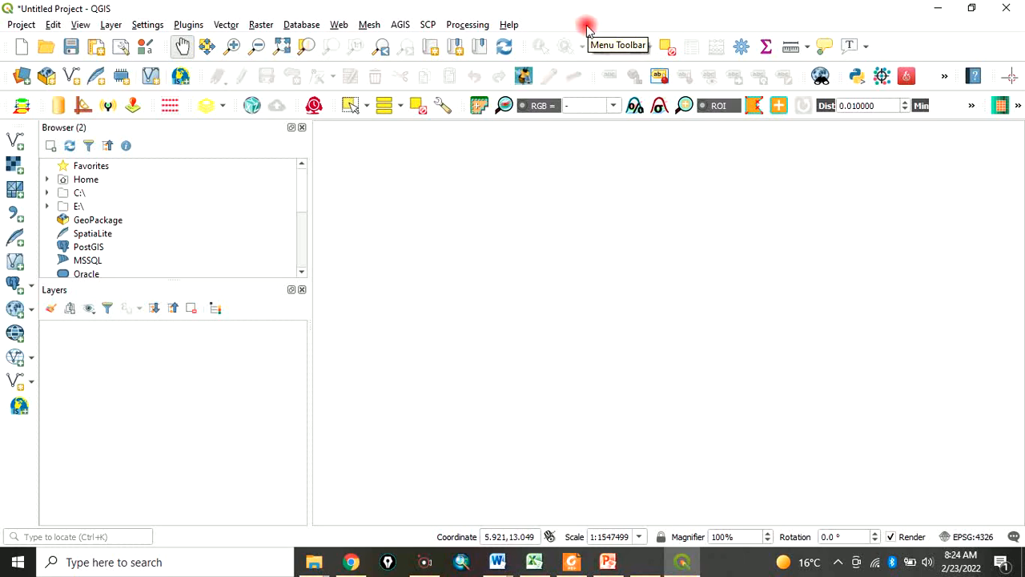
mouse_move(577, 30)
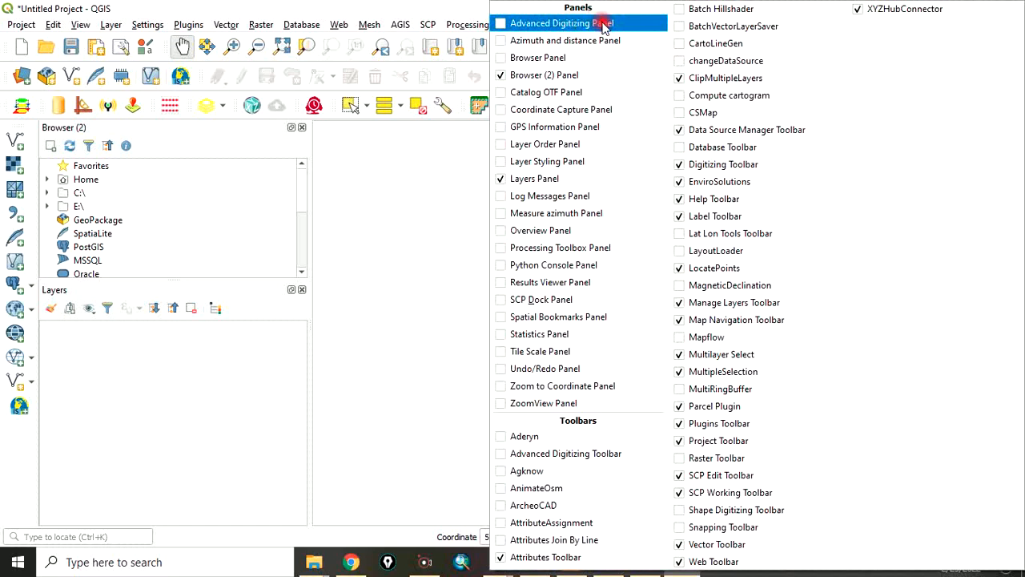
mouse_move(545, 143)
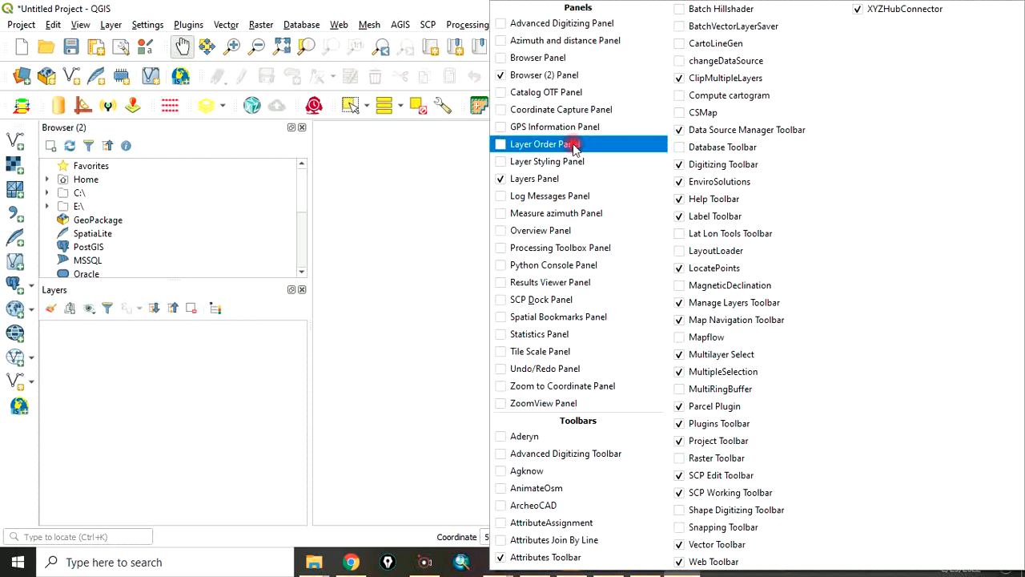
mouse_move(539, 351)
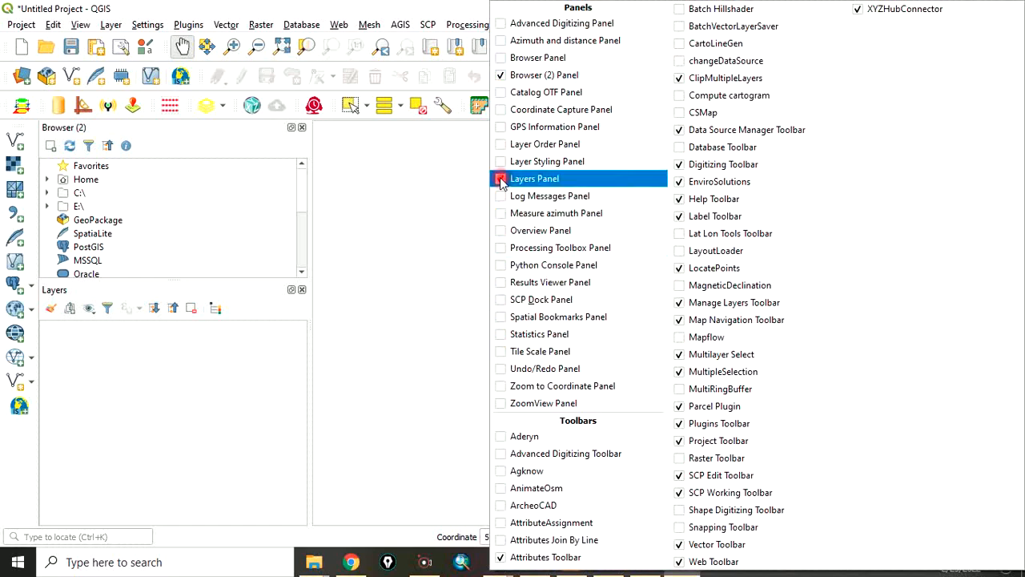
left_click(500, 178)
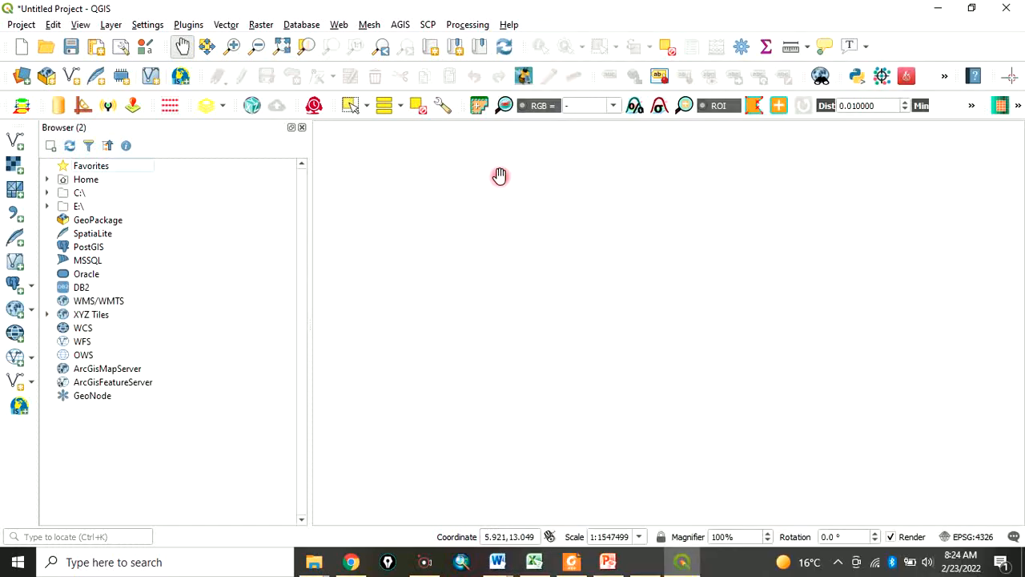
mouse_move(176, 312)
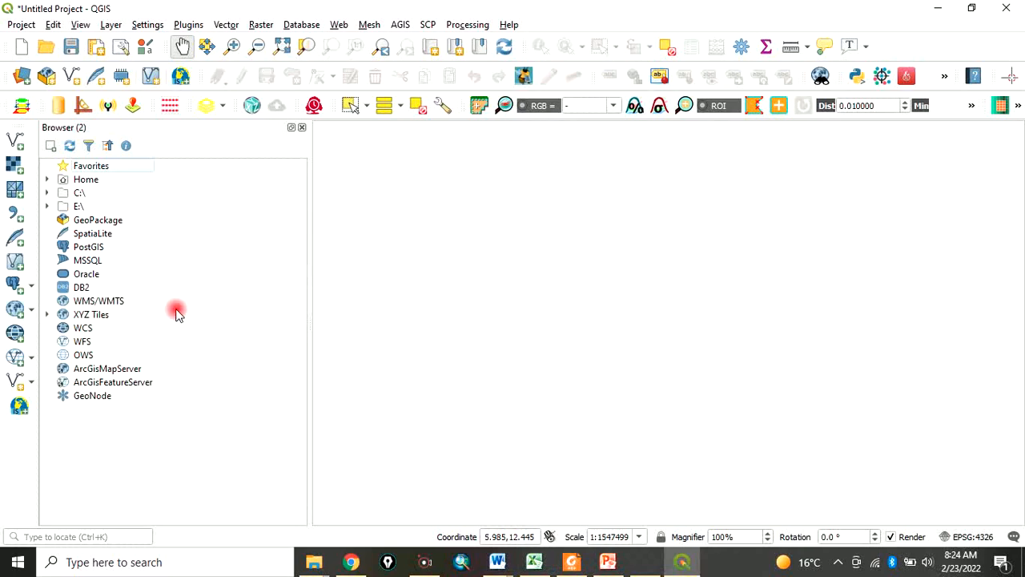
left_click(81, 25)
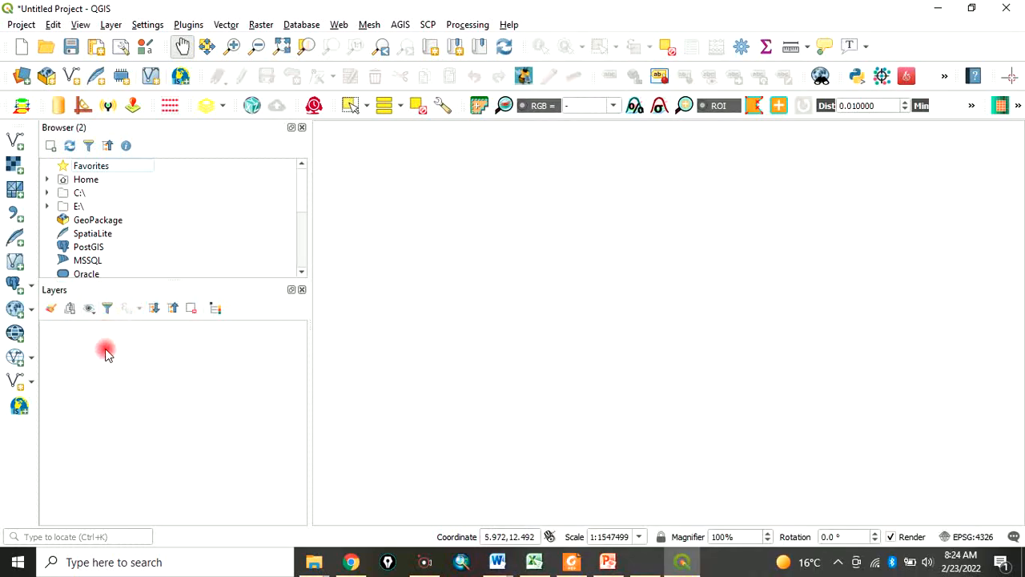
mouse_move(466, 347)
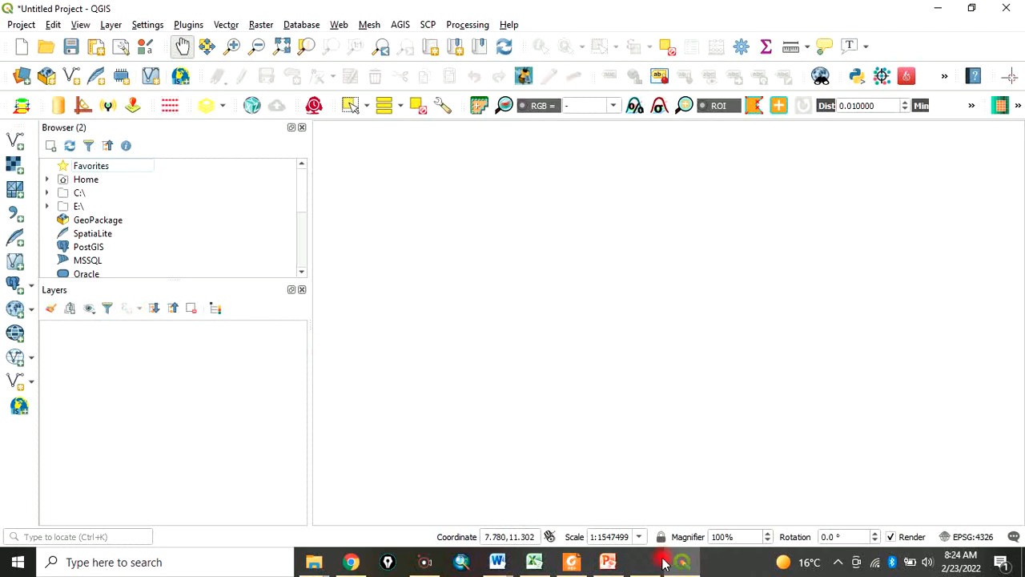
Switch to Photos showing 4.JPG, the labelled QGIS interface diagram
left_click(681, 561)
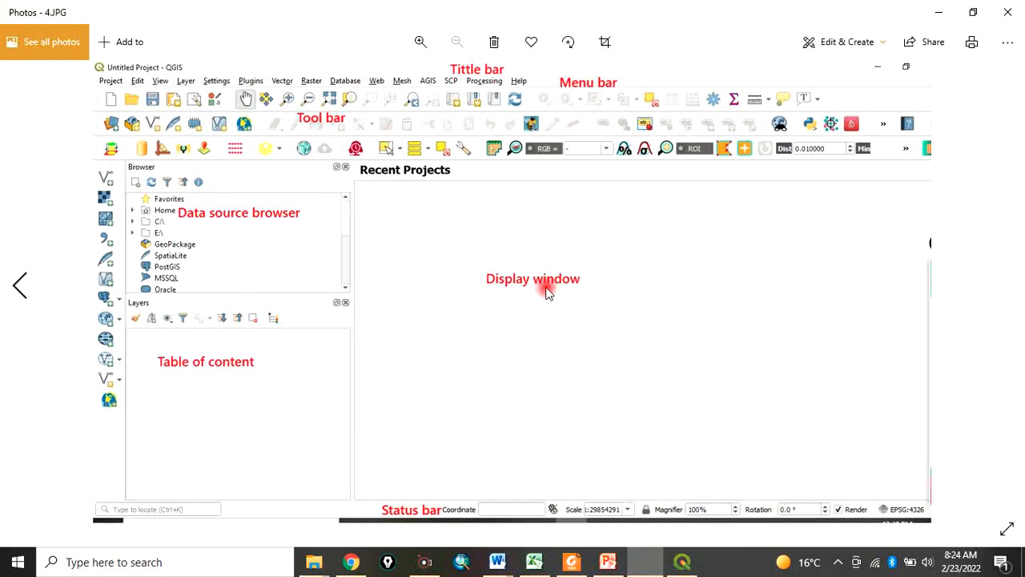
mouse_move(476, 270)
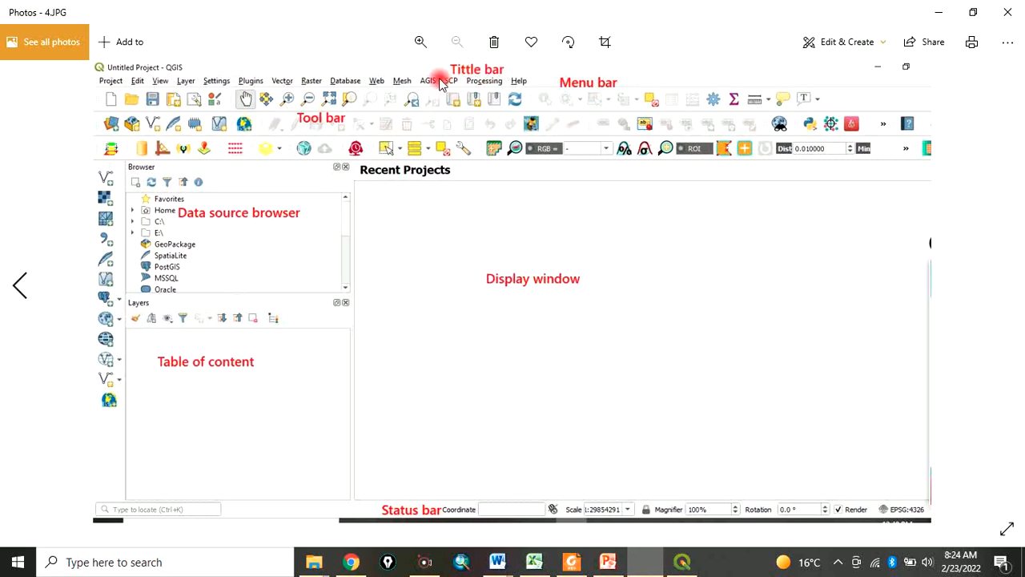
mouse_move(320, 128)
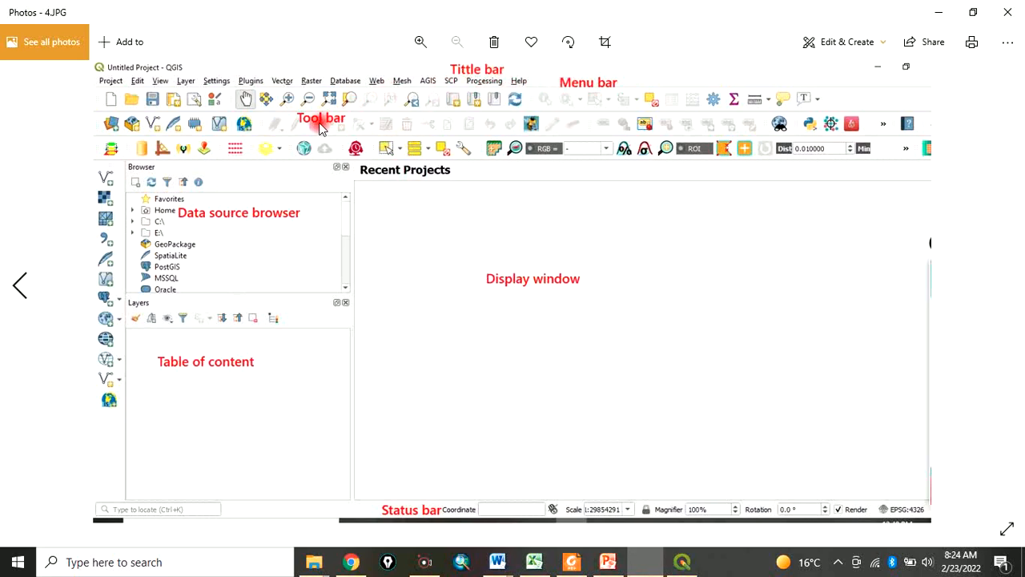
mouse_move(260, 216)
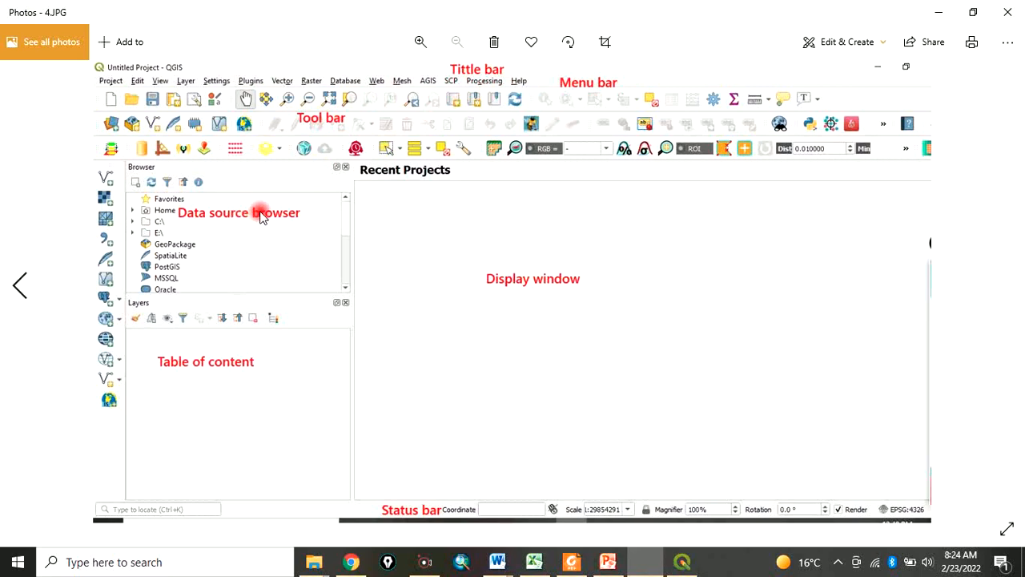
mouse_move(508, 302)
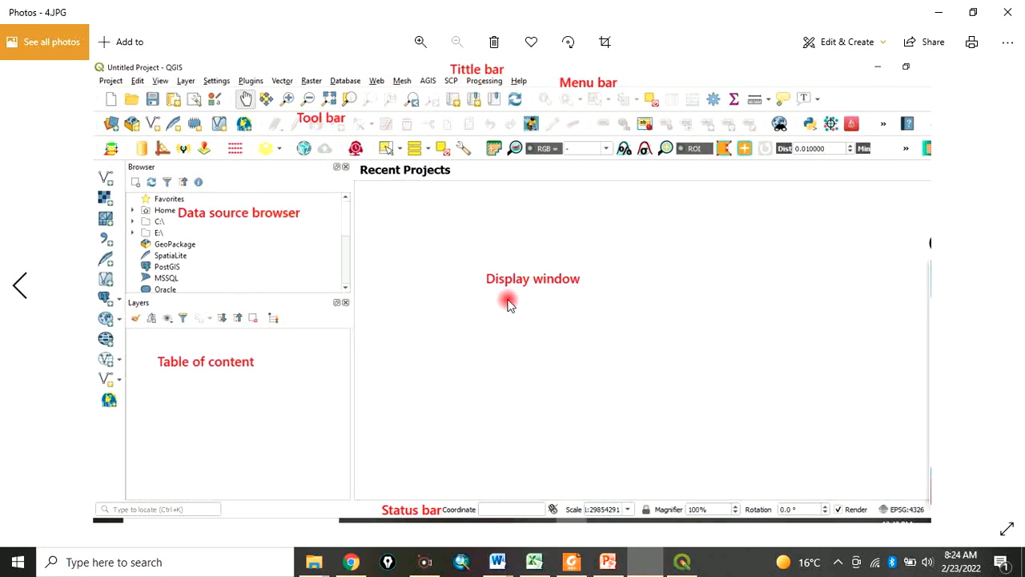
mouse_move(406, 509)
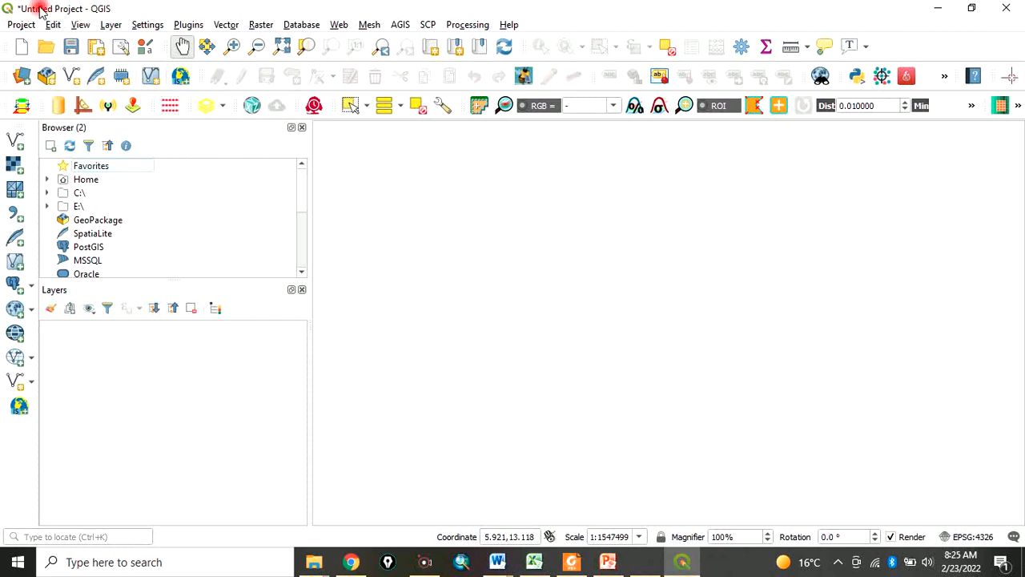
mouse_move(54, 16)
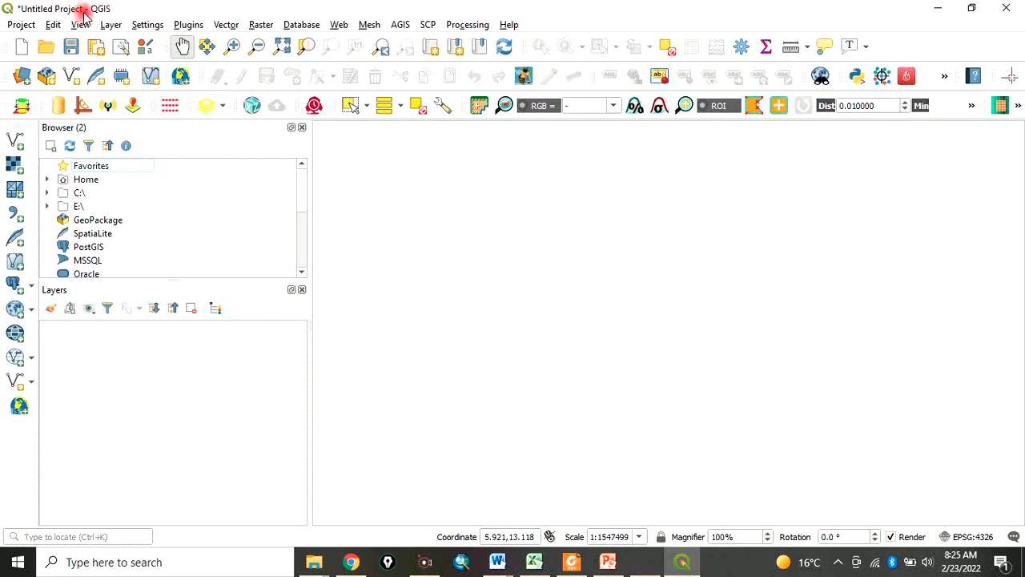
mouse_move(438, 128)
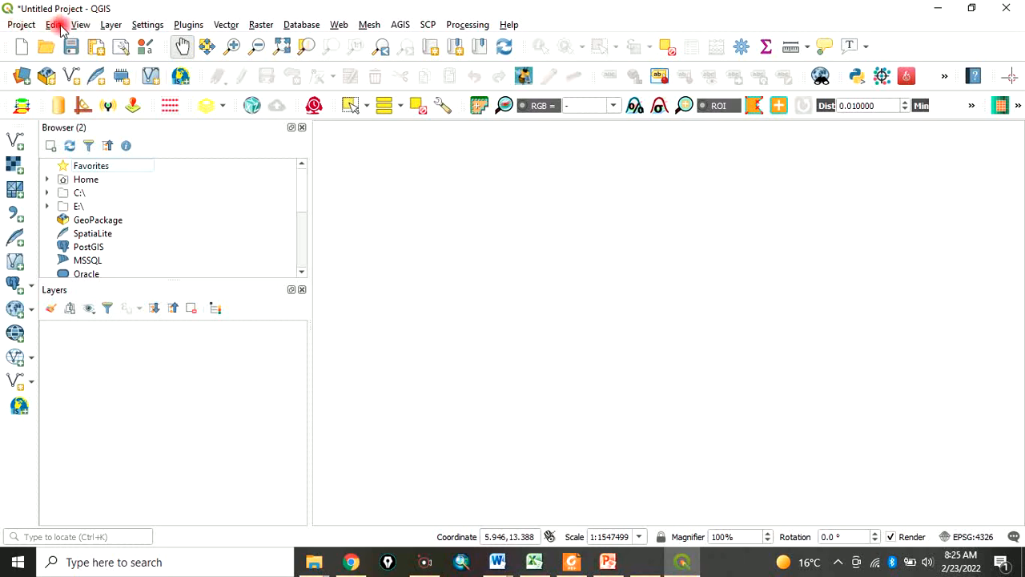
mouse_move(21, 24)
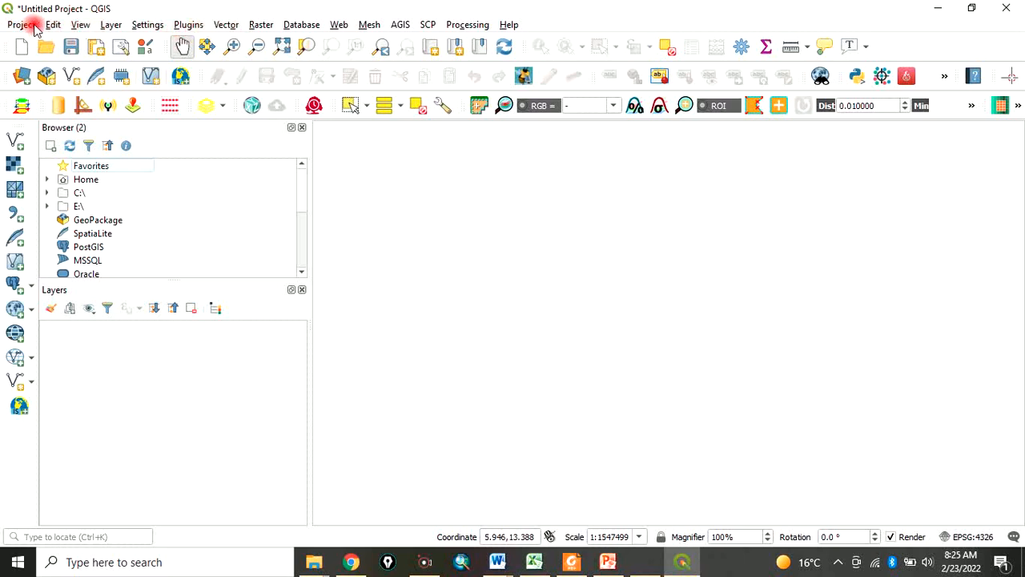
left_click(21, 24)
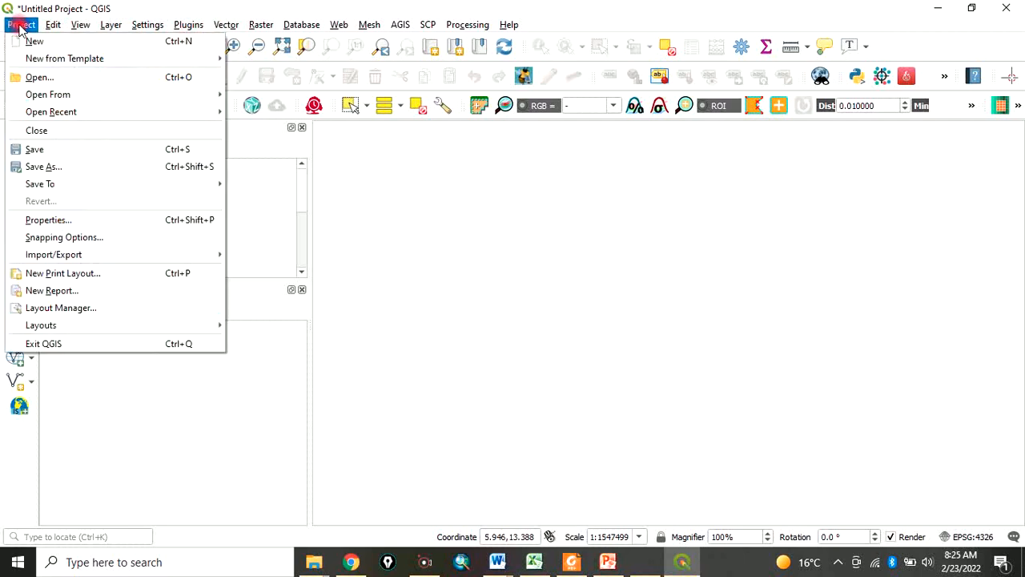
mouse_move(34, 40)
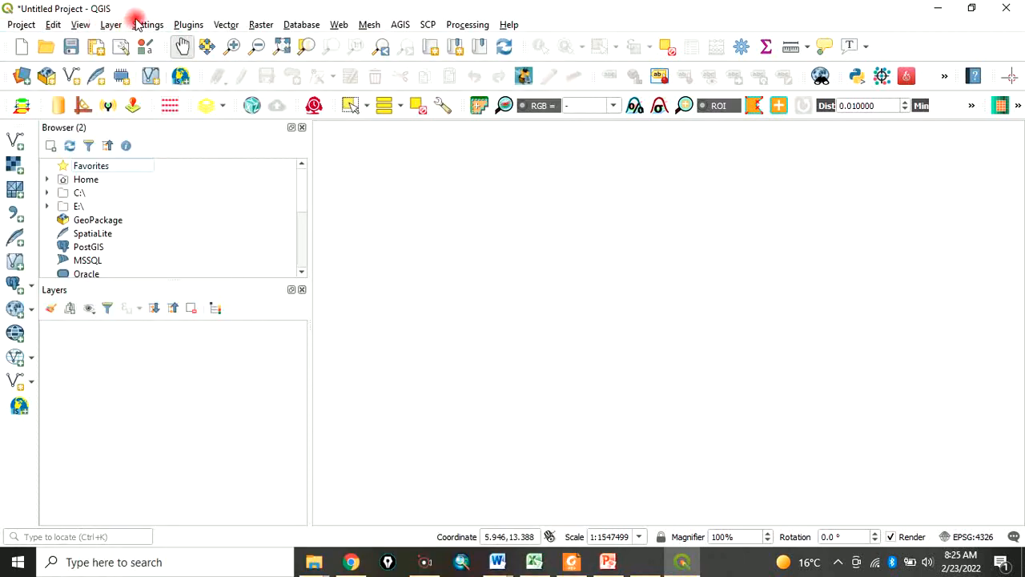
mouse_move(166, 24)
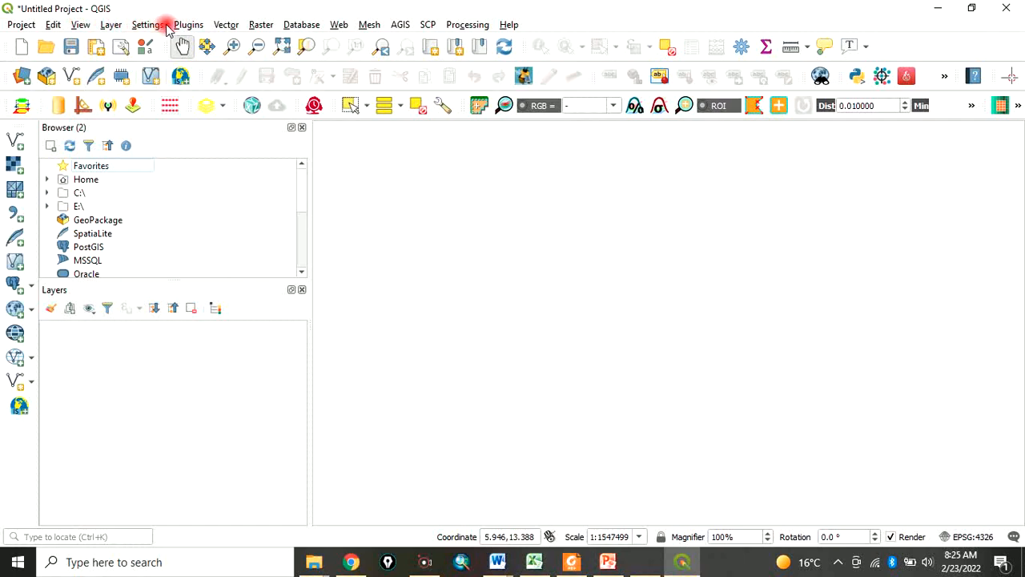
mouse_move(188, 25)
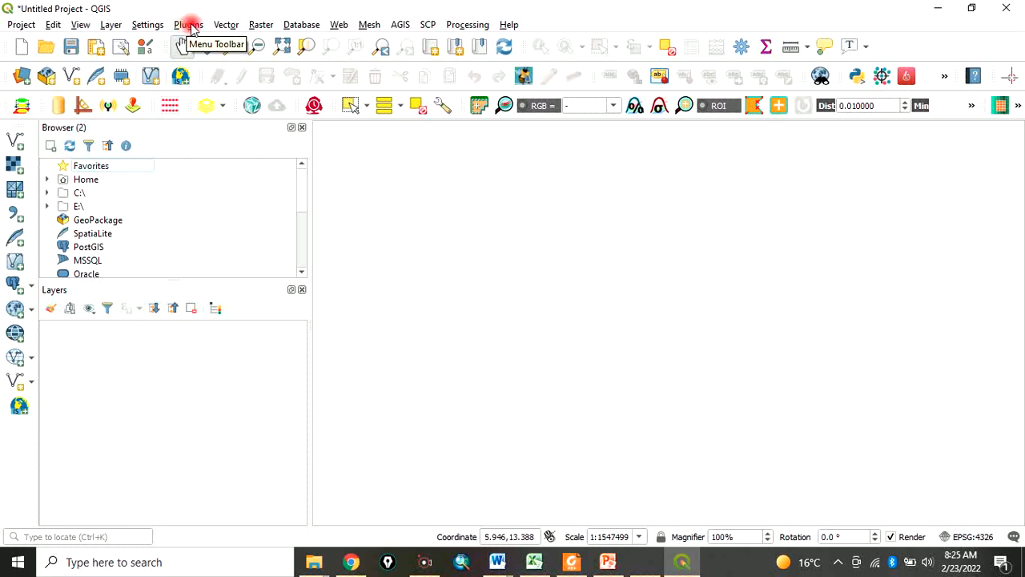
left_click(188, 24)
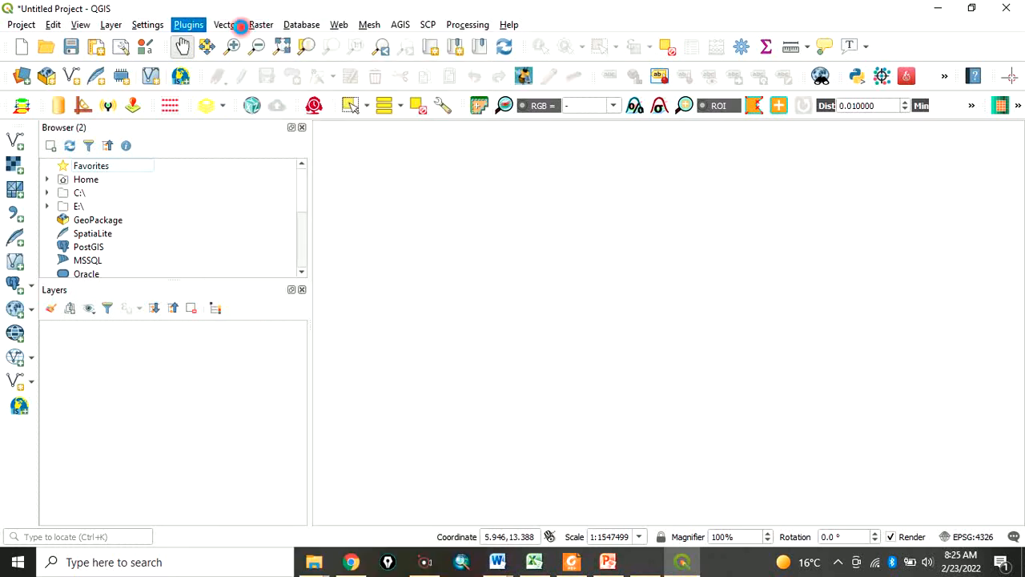
left_click(188, 24)
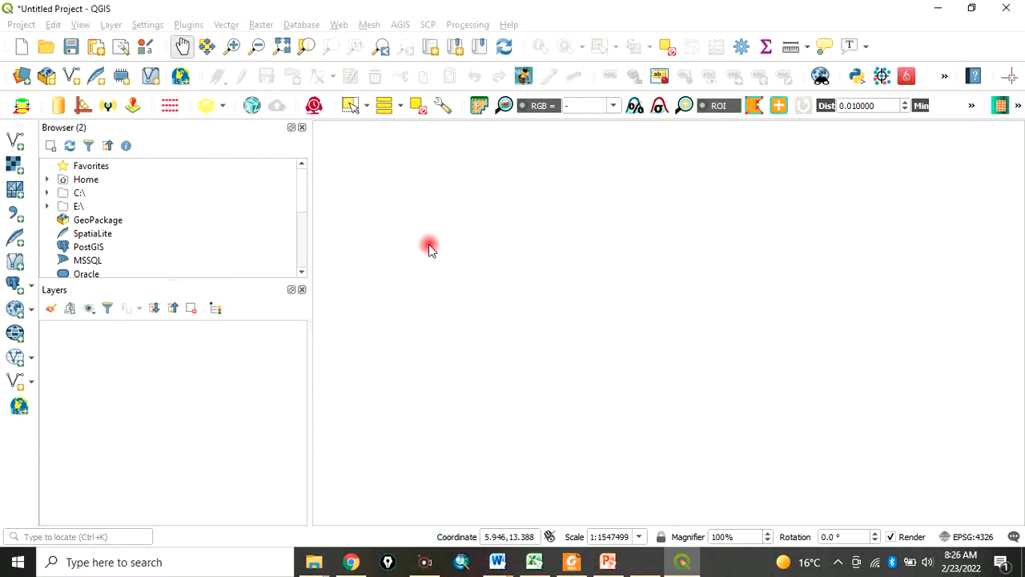
Open Manage and Install Plugins and view the AGIS plugin's details
left_click(188, 24)
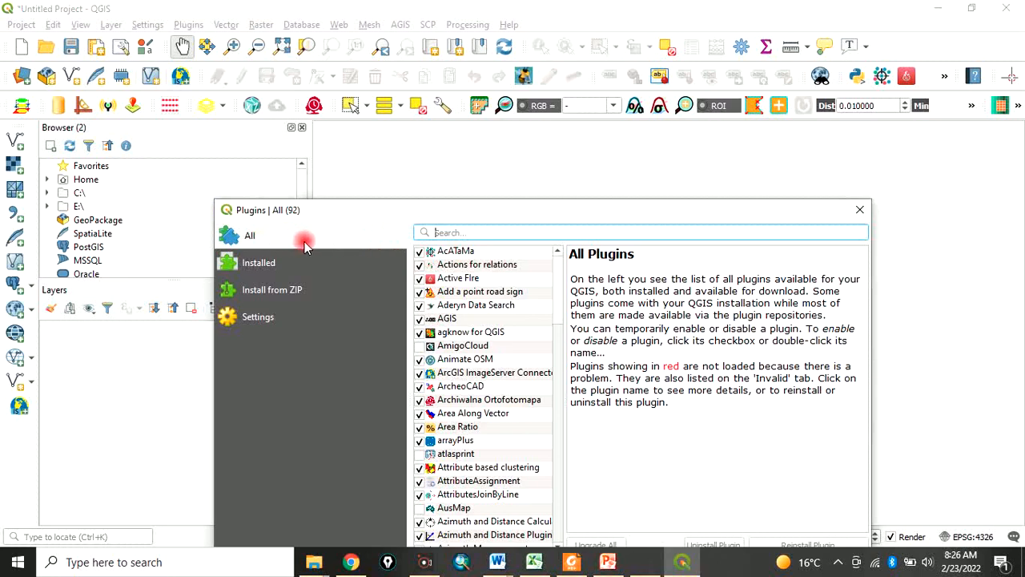
mouse_move(462, 277)
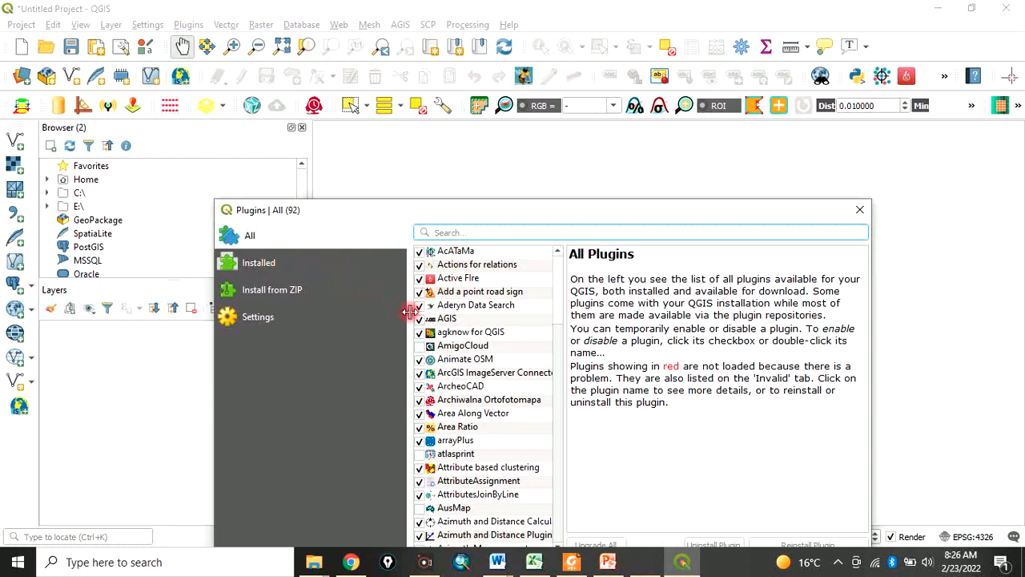
mouse_move(460, 332)
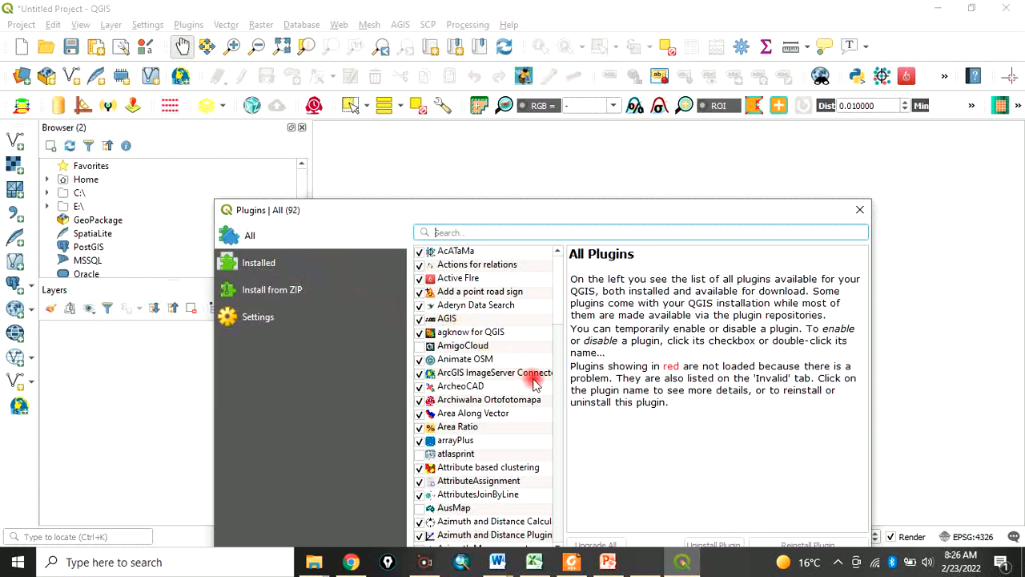
left_click(446, 318)
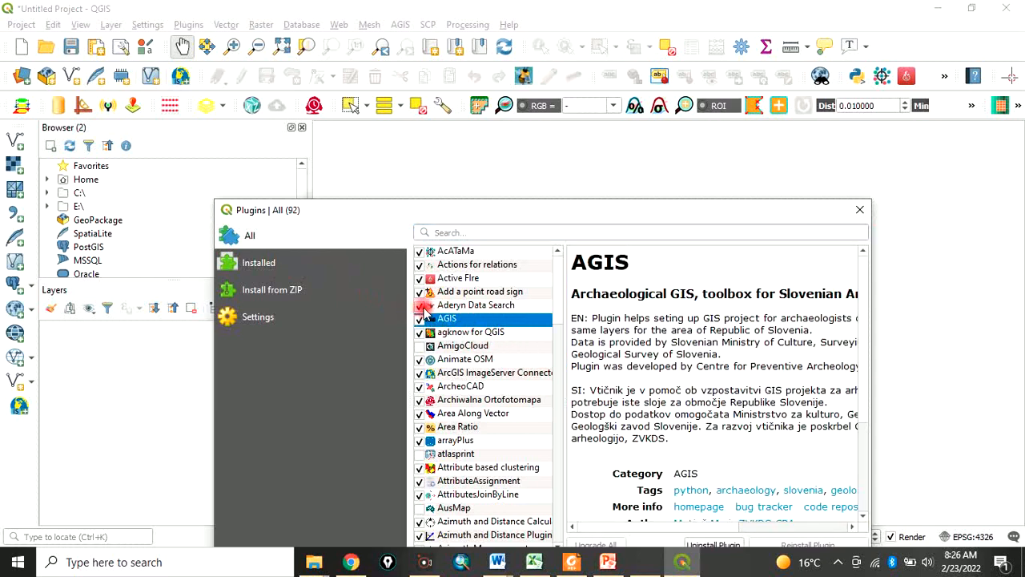
mouse_move(479, 301)
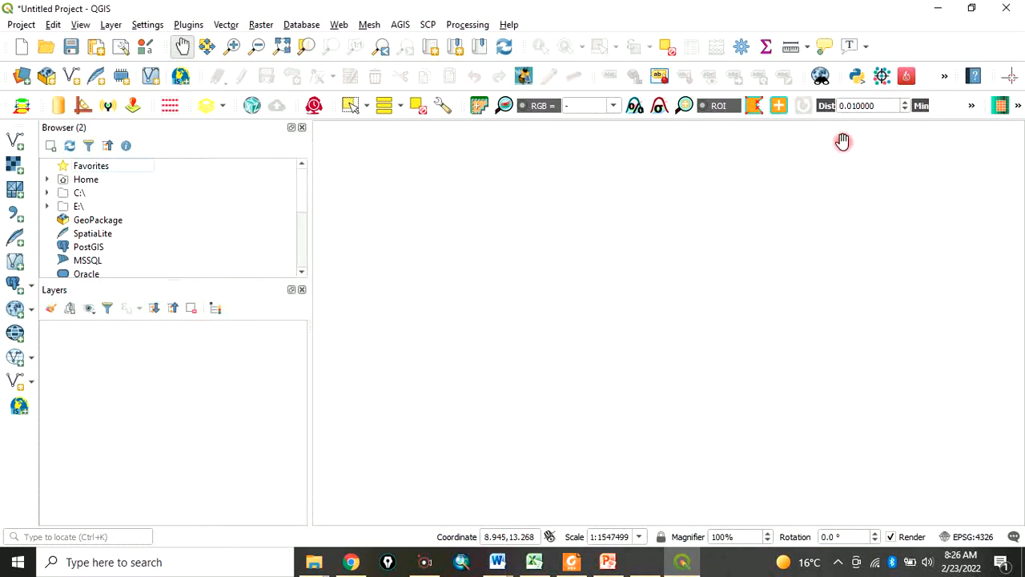
mouse_move(84, 68)
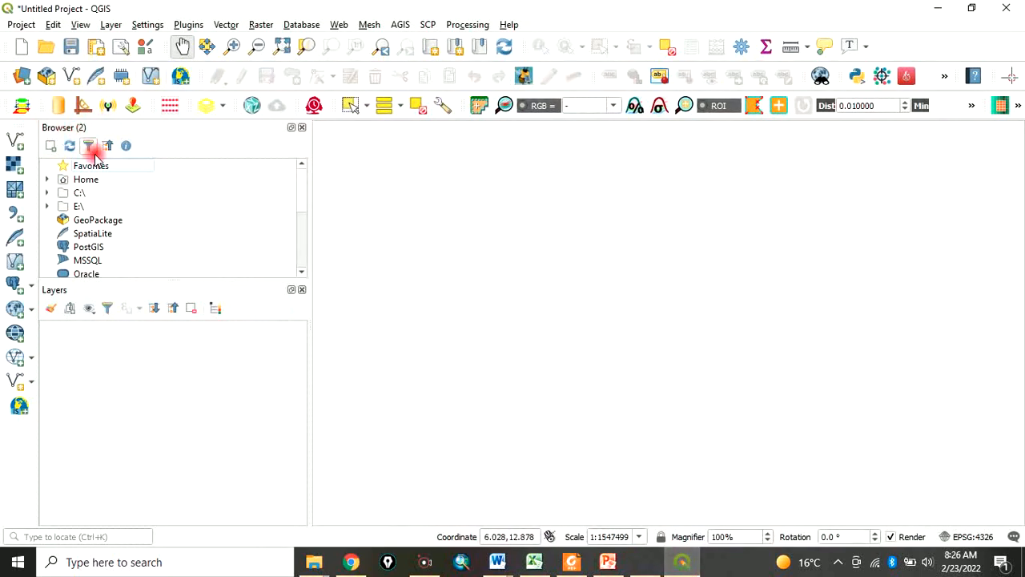
mouse_move(118, 179)
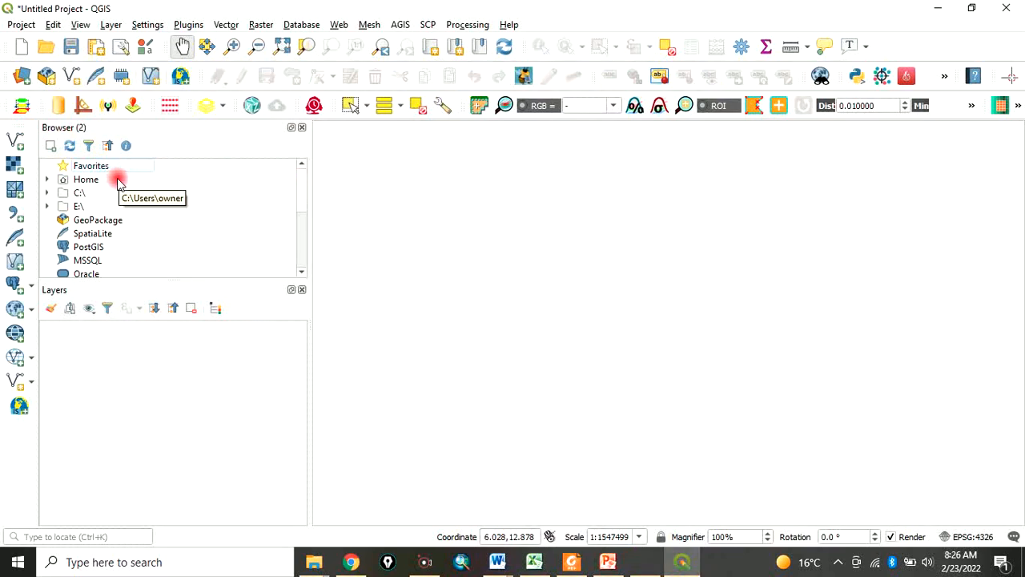
mouse_move(157, 169)
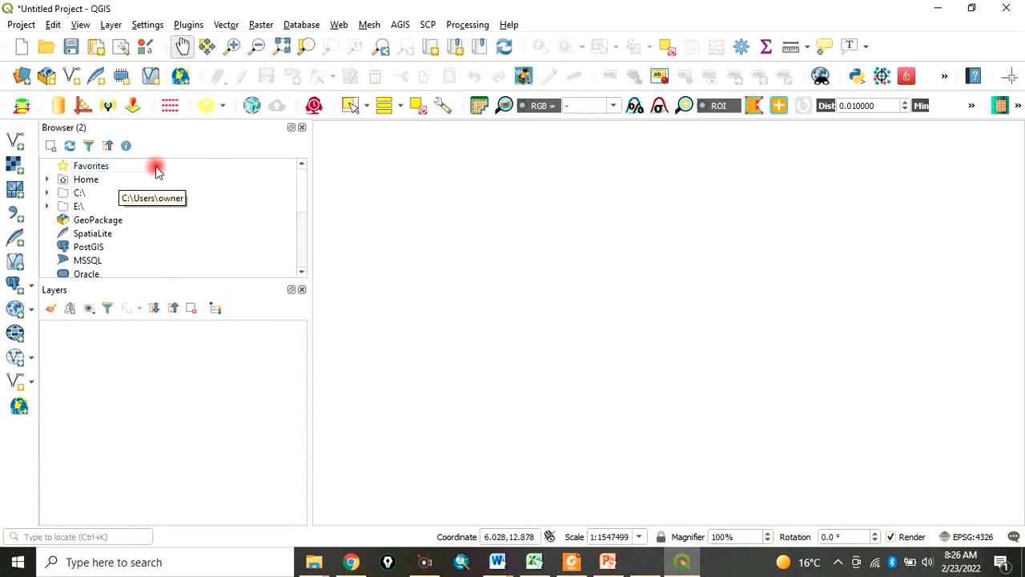
mouse_move(153, 146)
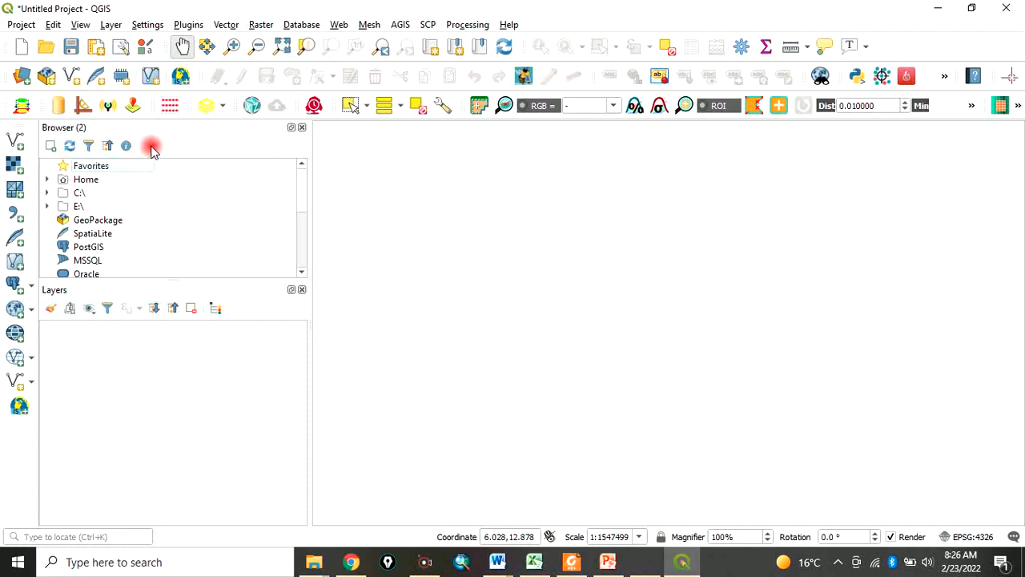
mouse_move(68, 288)
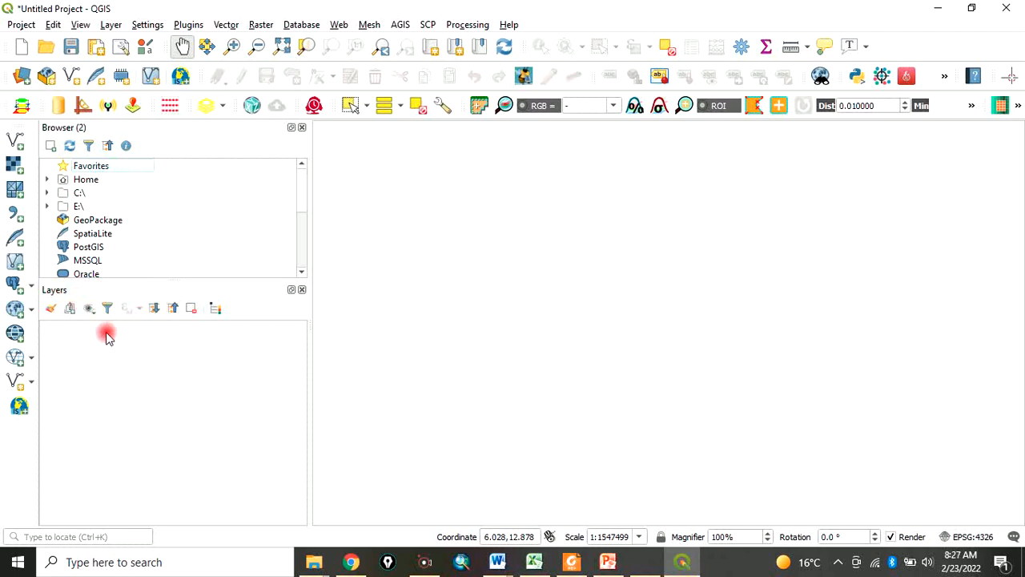
mouse_move(133, 331)
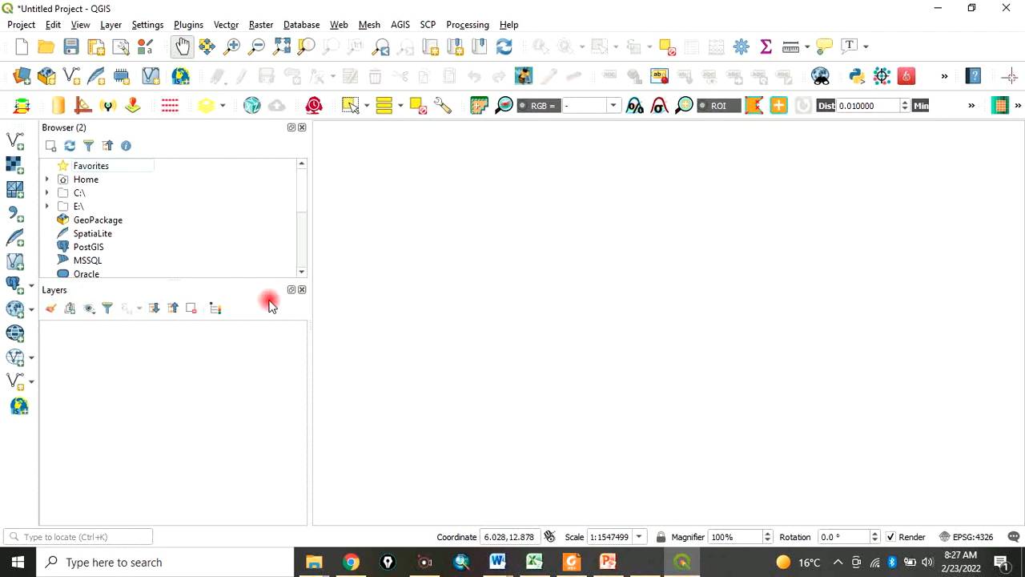
mouse_move(487, 307)
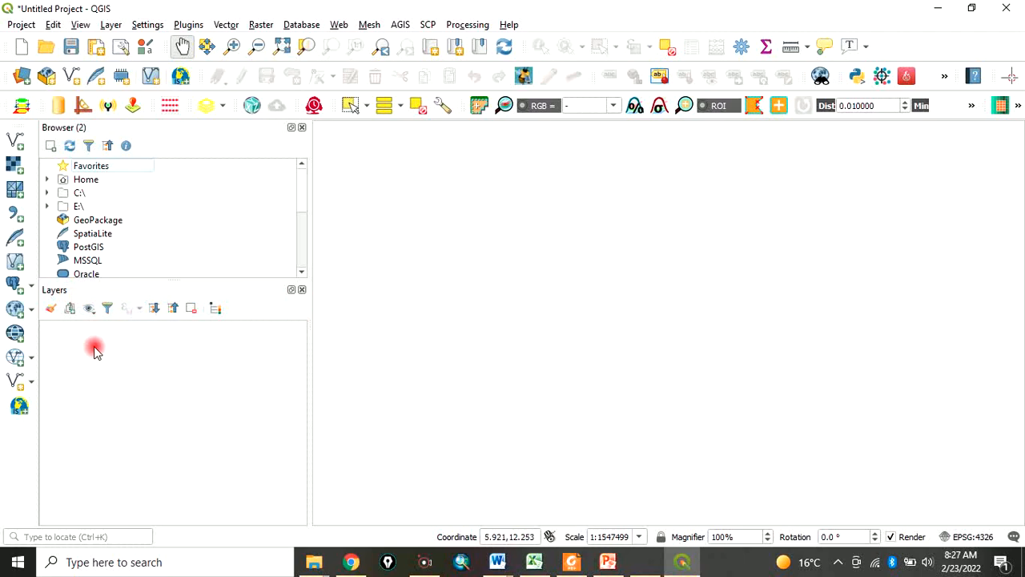
mouse_move(86, 368)
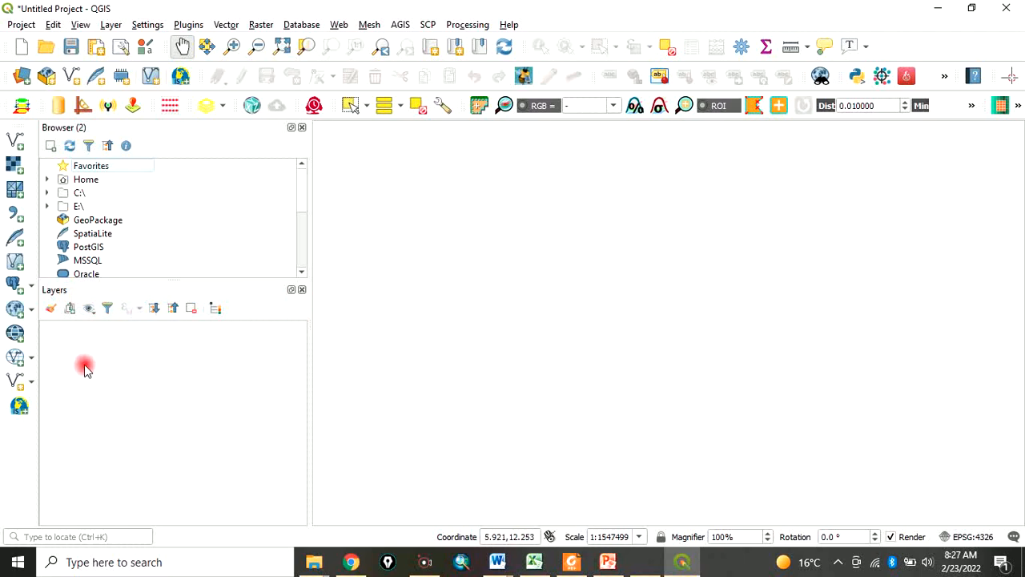
mouse_move(520, 219)
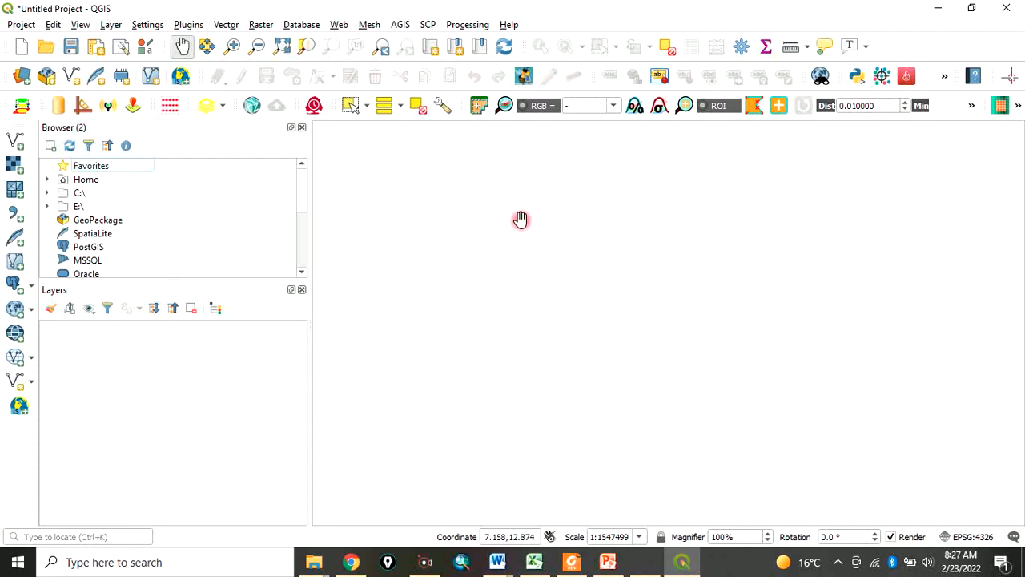
mouse_move(637, 263)
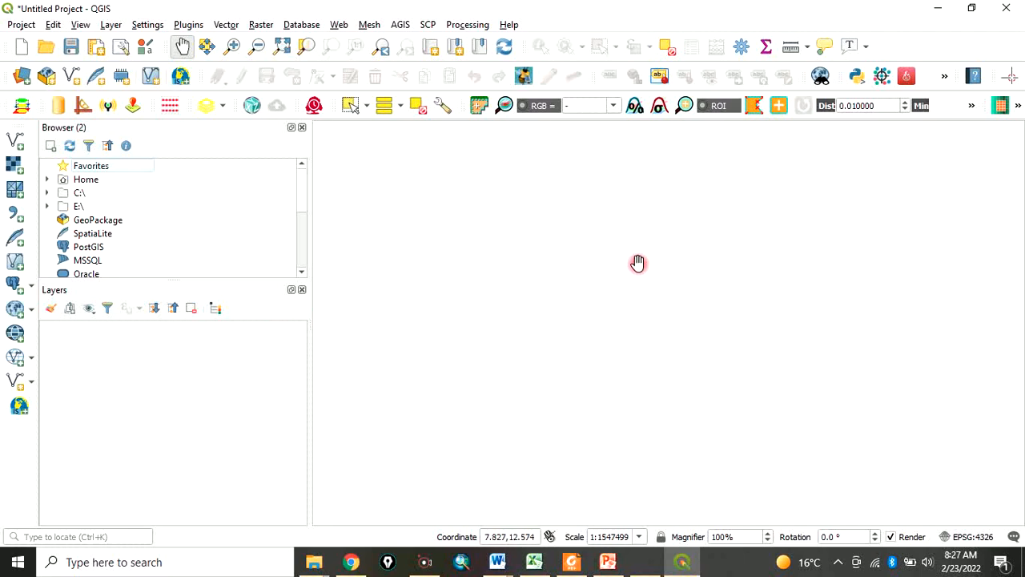
mouse_move(648, 292)
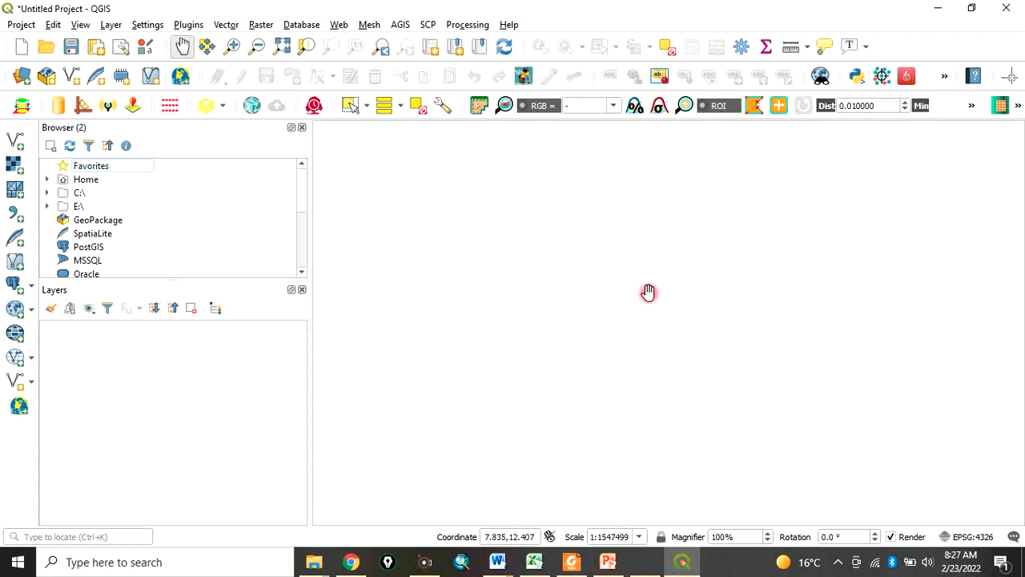
mouse_move(536, 270)
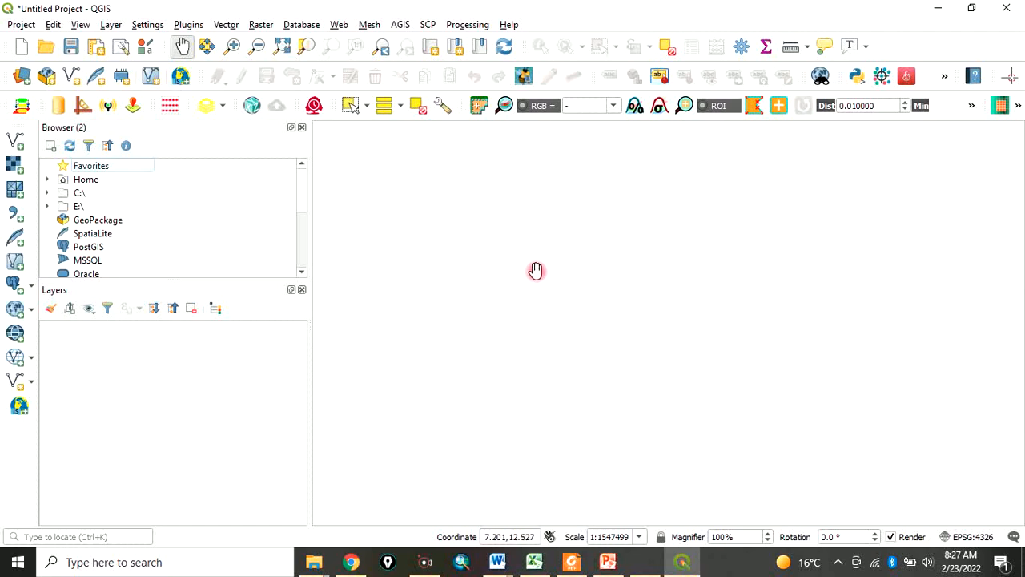
Add katsina boundry.shp as a vector layer, drawn as a red polygon
left_click(14, 144)
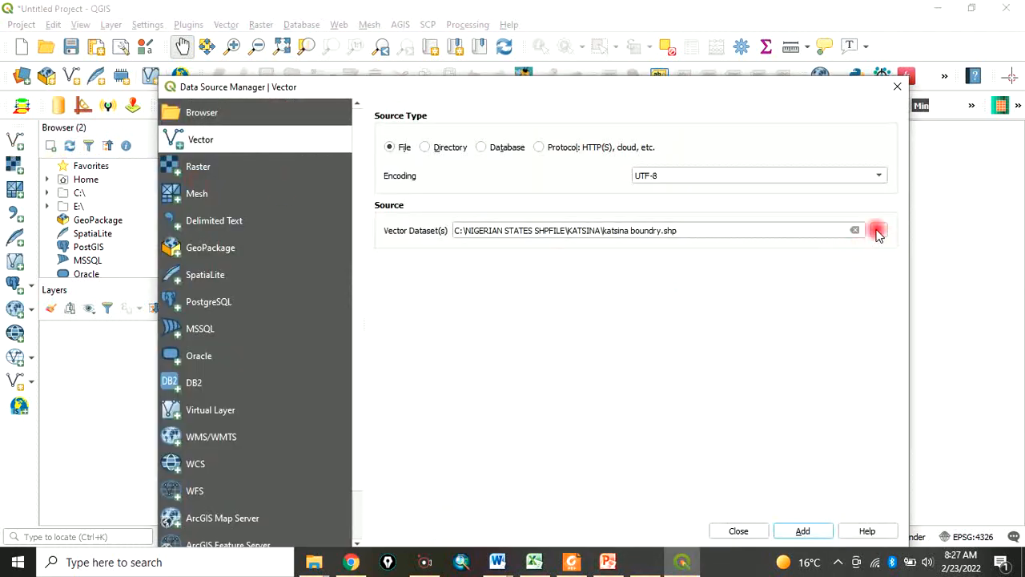
left_click(879, 229)
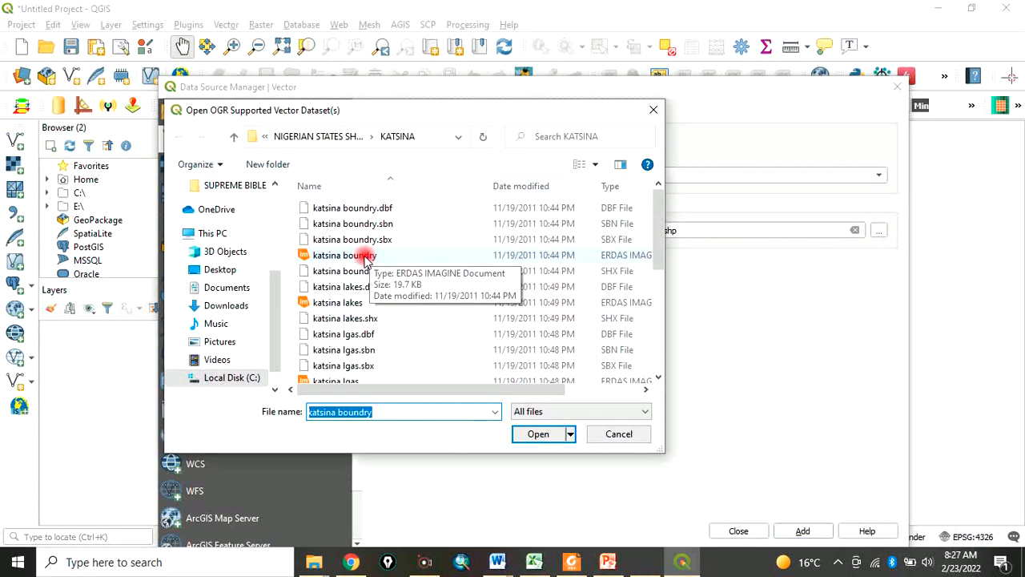
left_click(538, 434)
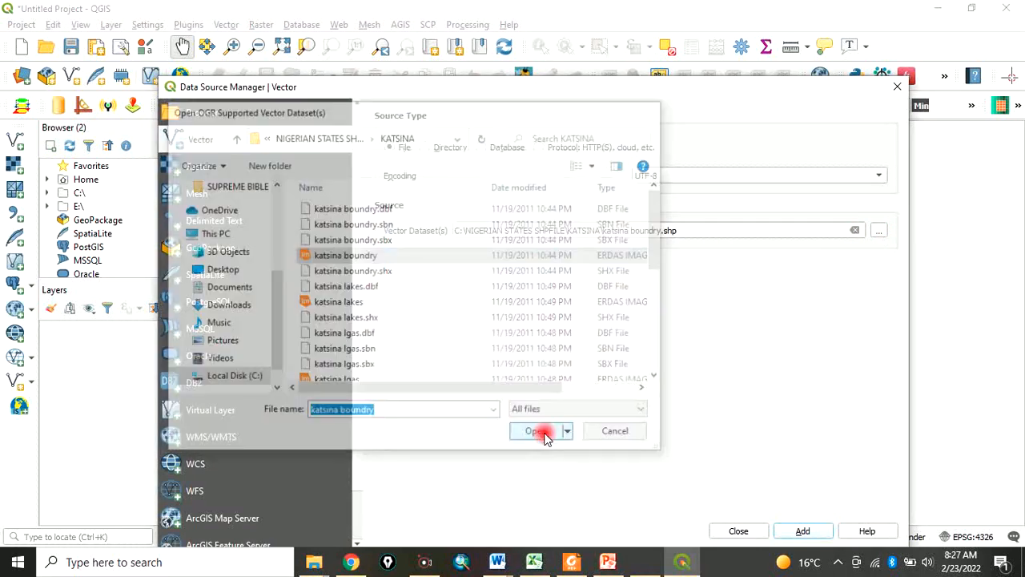
left_click(535, 431)
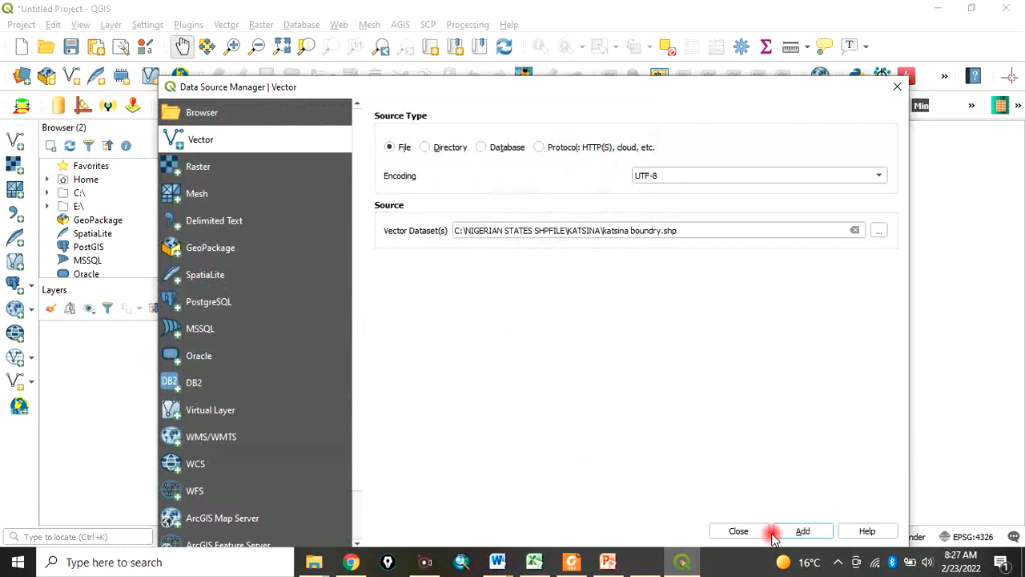
left_click(803, 531)
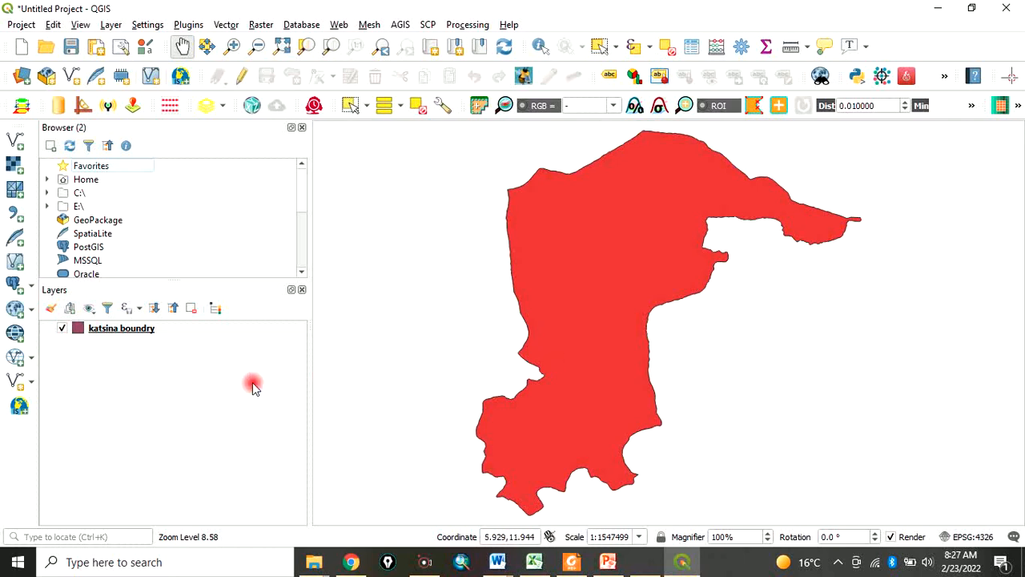
mouse_move(760, 286)
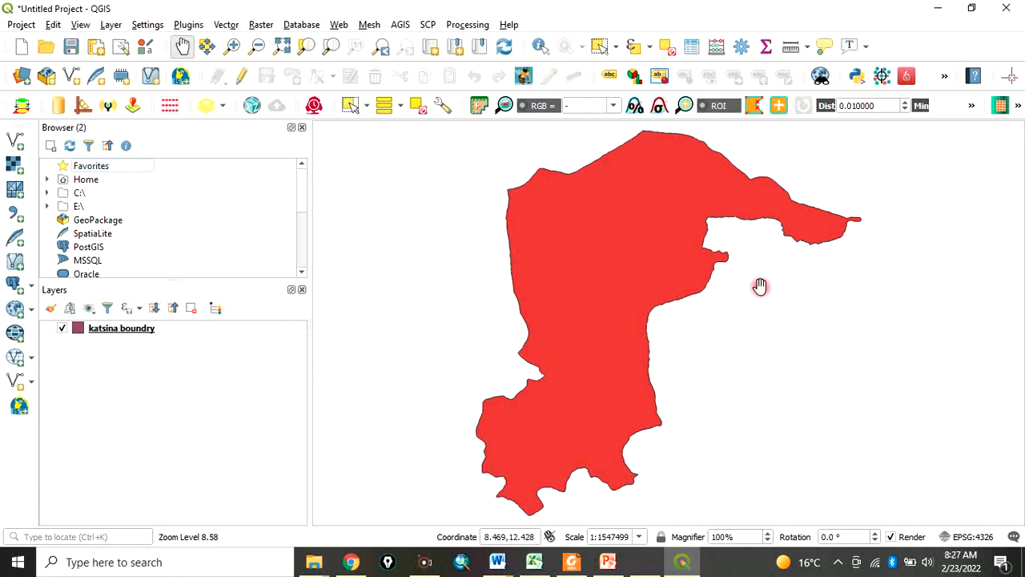
mouse_move(616, 250)
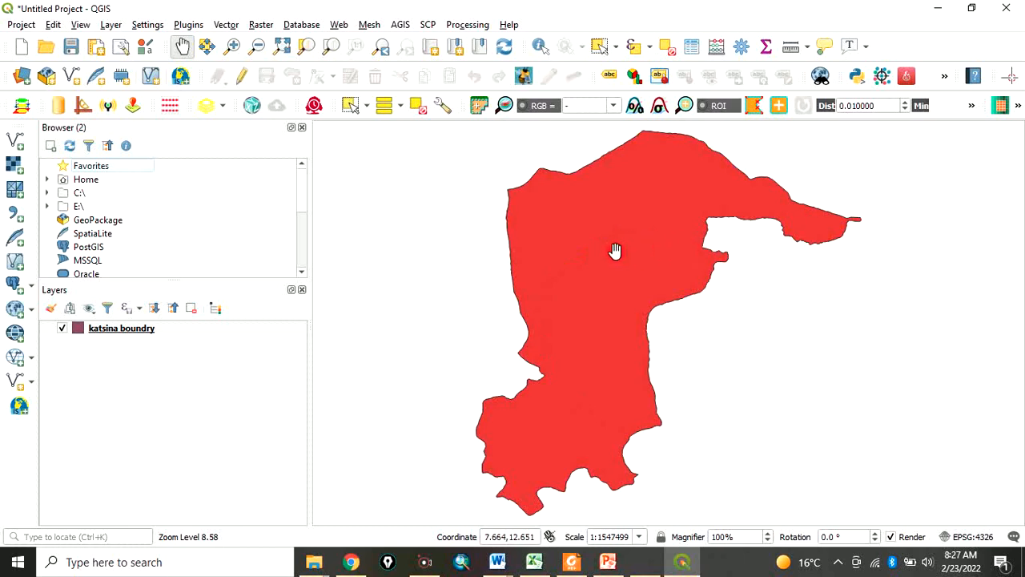
mouse_move(437, 326)
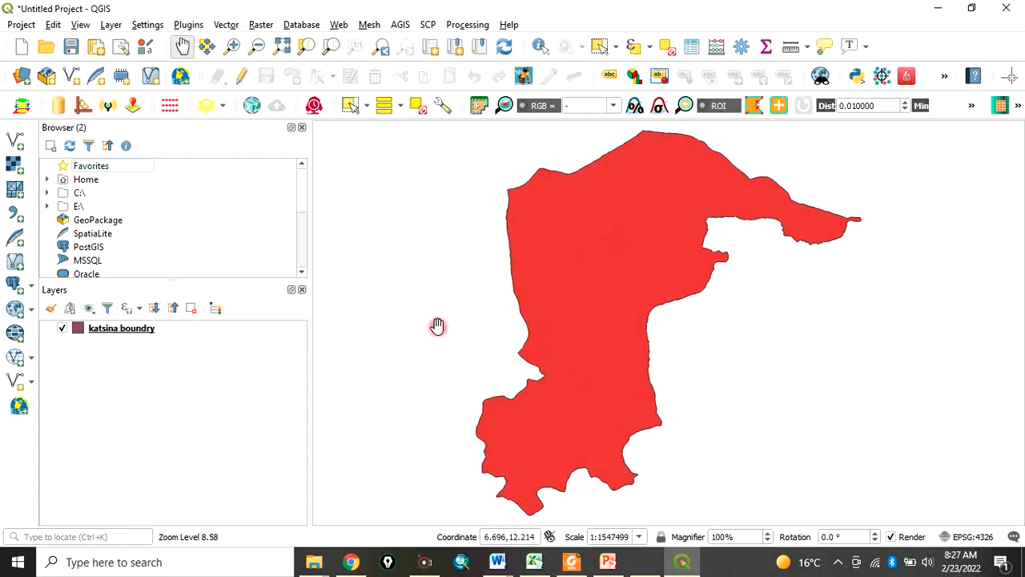
mouse_move(592, 341)
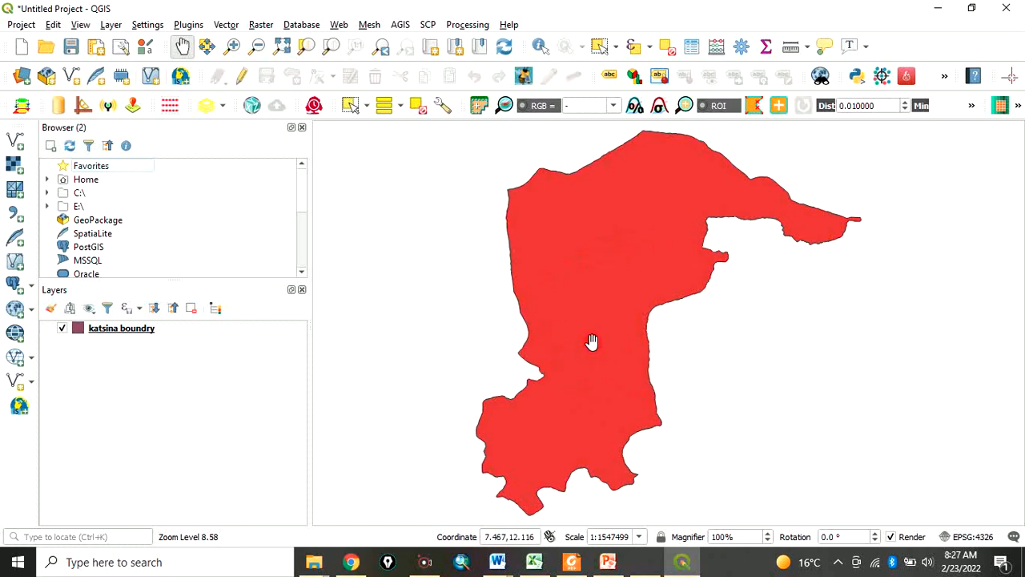
mouse_move(662, 290)
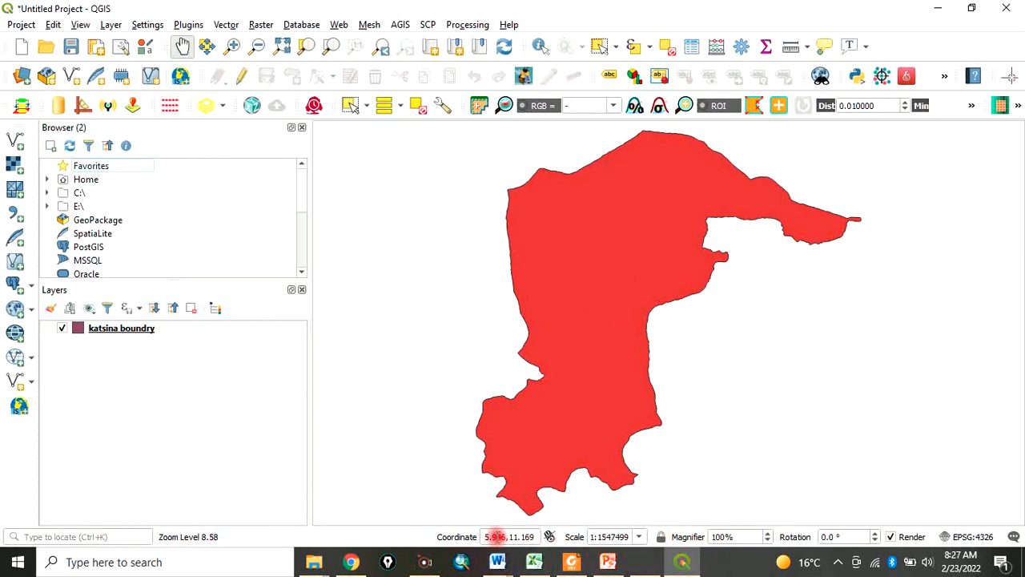
mouse_move(609, 277)
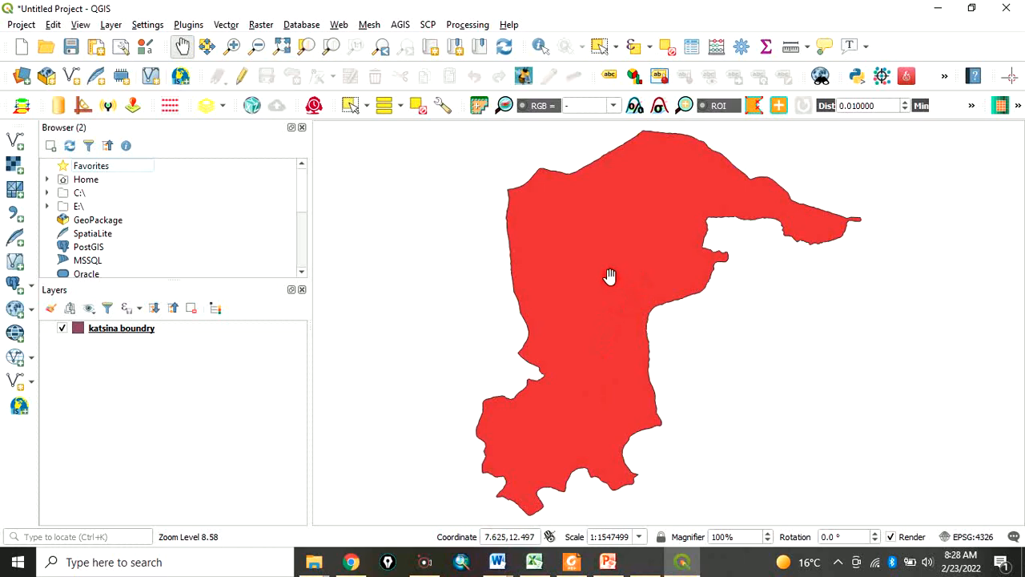
mouse_move(687, 219)
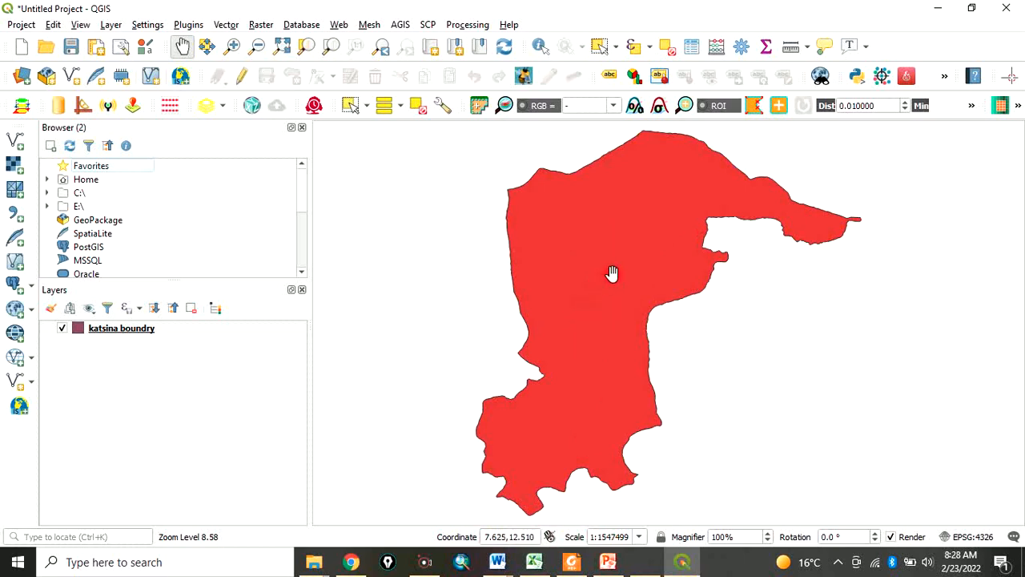
mouse_move(598, 292)
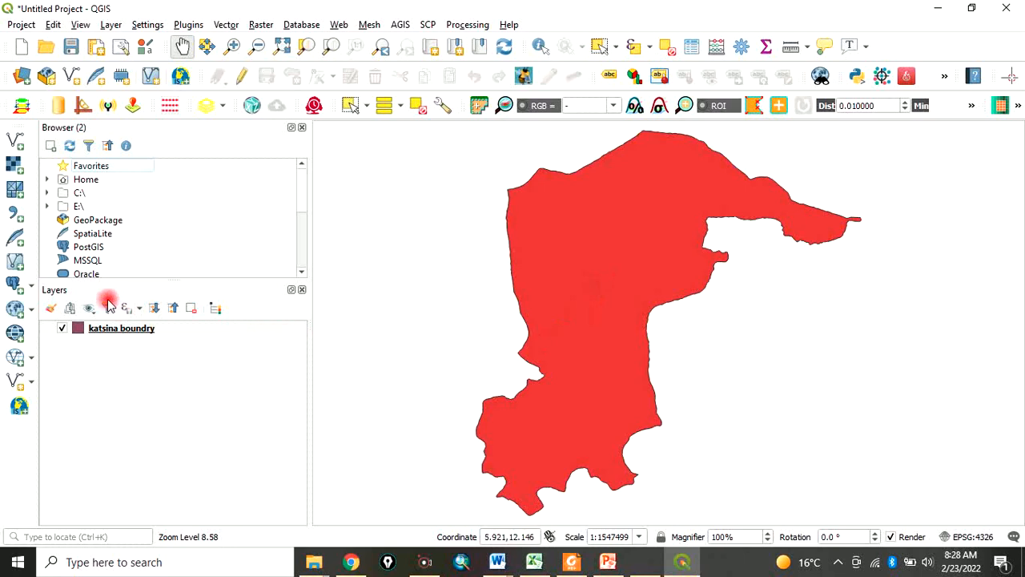
mouse_move(204, 247)
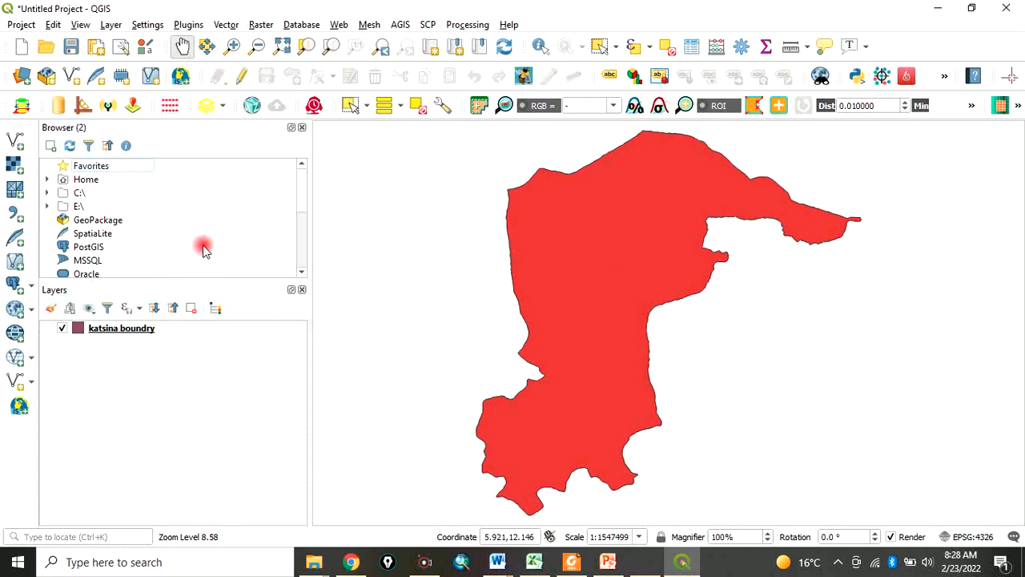
mouse_move(179, 174)
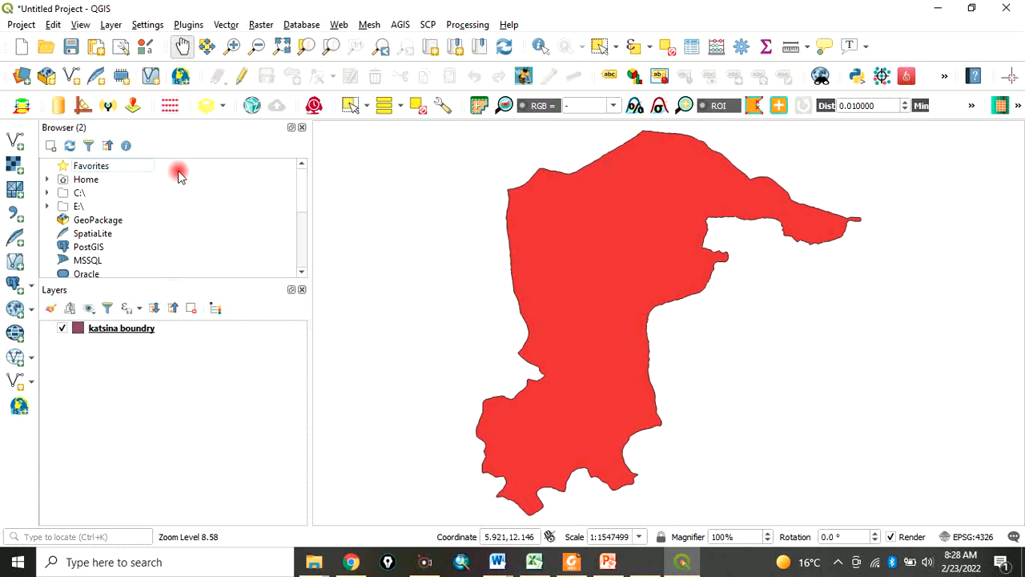
mouse_move(610, 100)
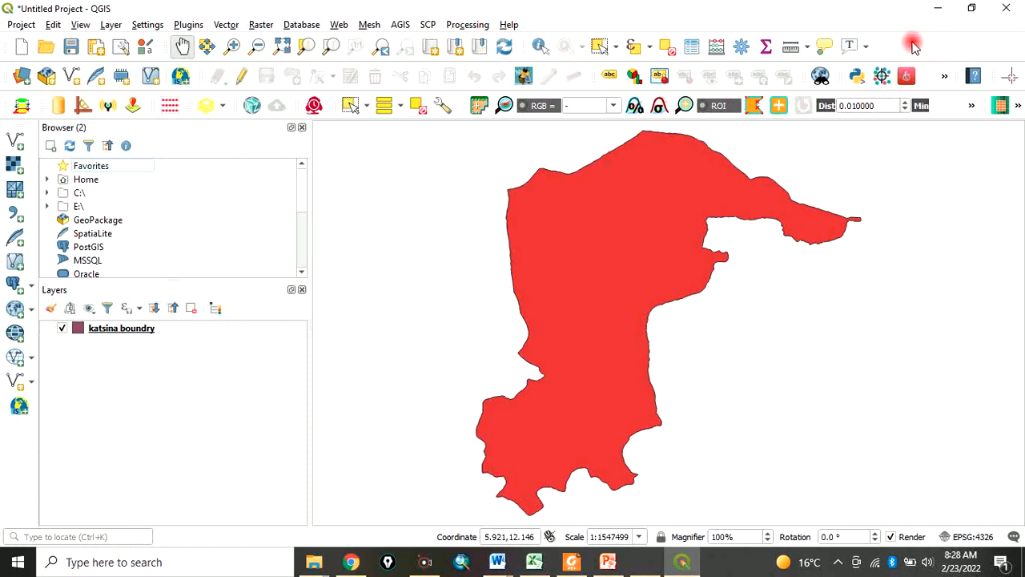
mouse_move(570, 18)
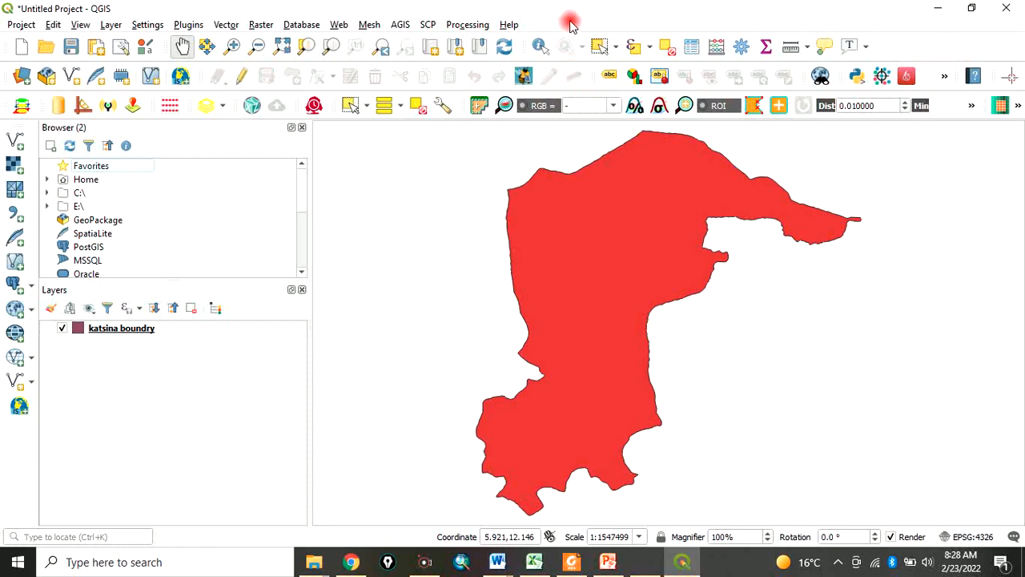
Open the Panels and Toolbars context menu from the toolbar area
left_click(80, 25)
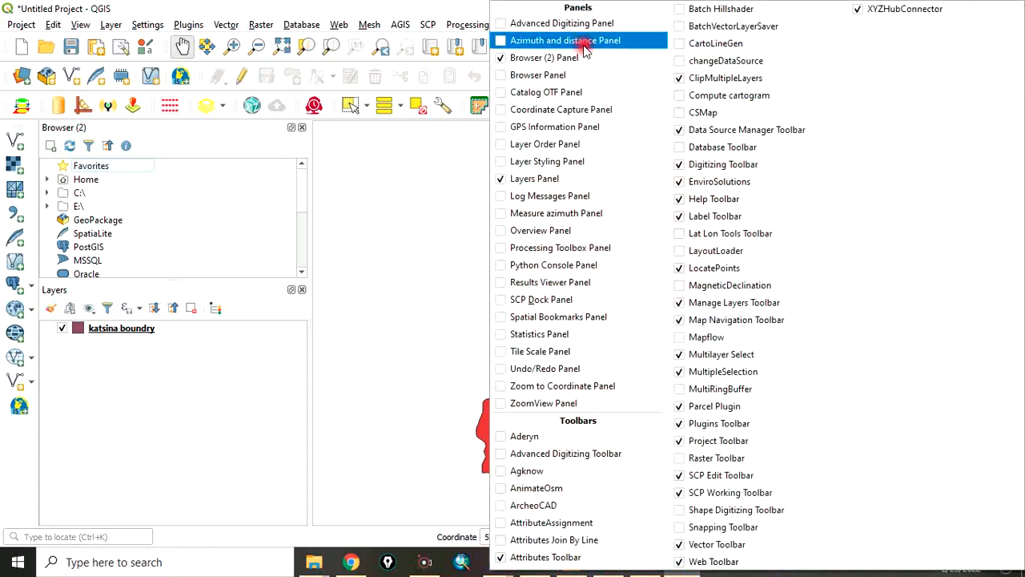
mouse_move(561, 334)
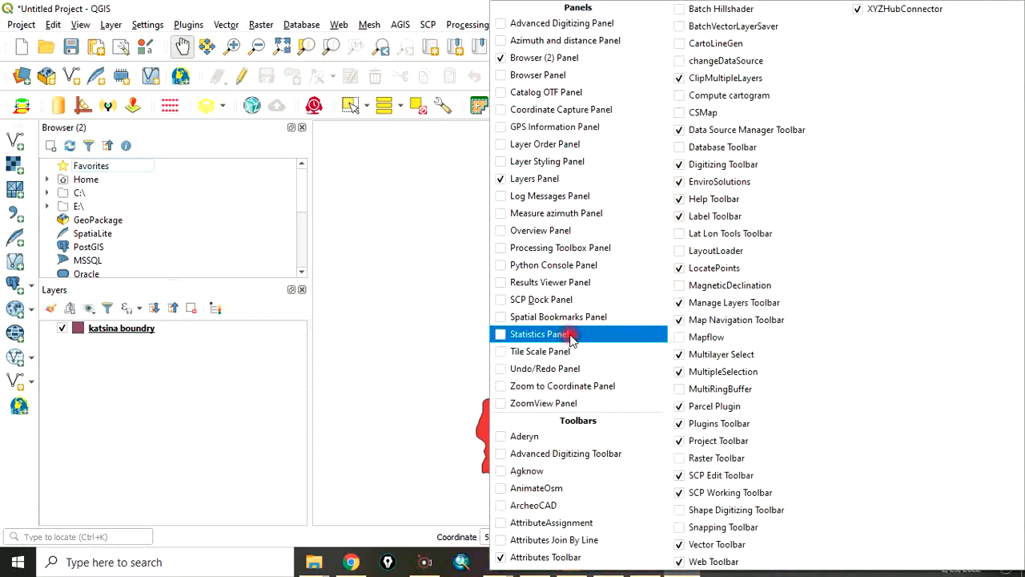
mouse_move(541, 299)
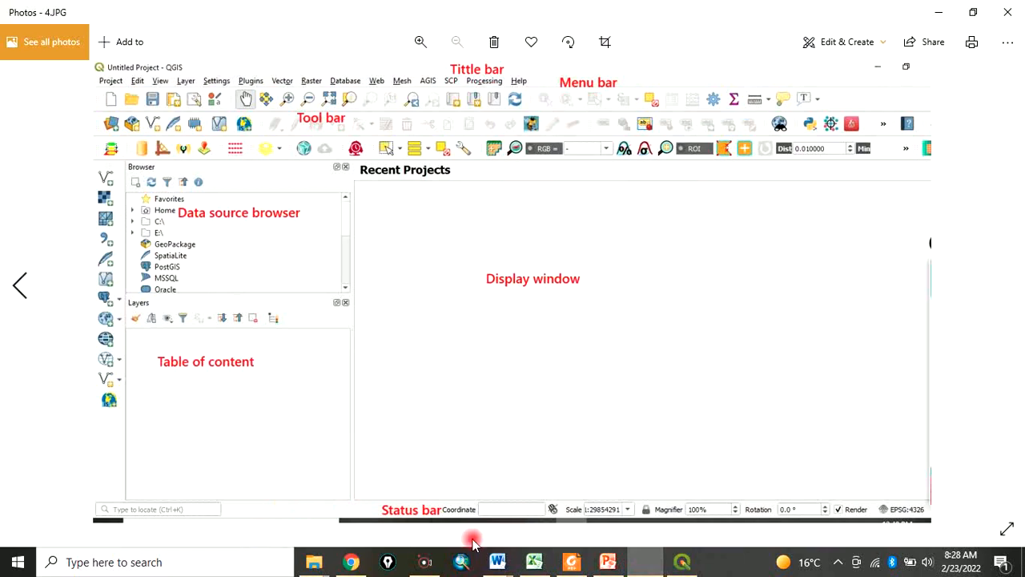
Page back three slides from 4.JPG to the contact-details slide 1.JPG
left_click(21, 286)
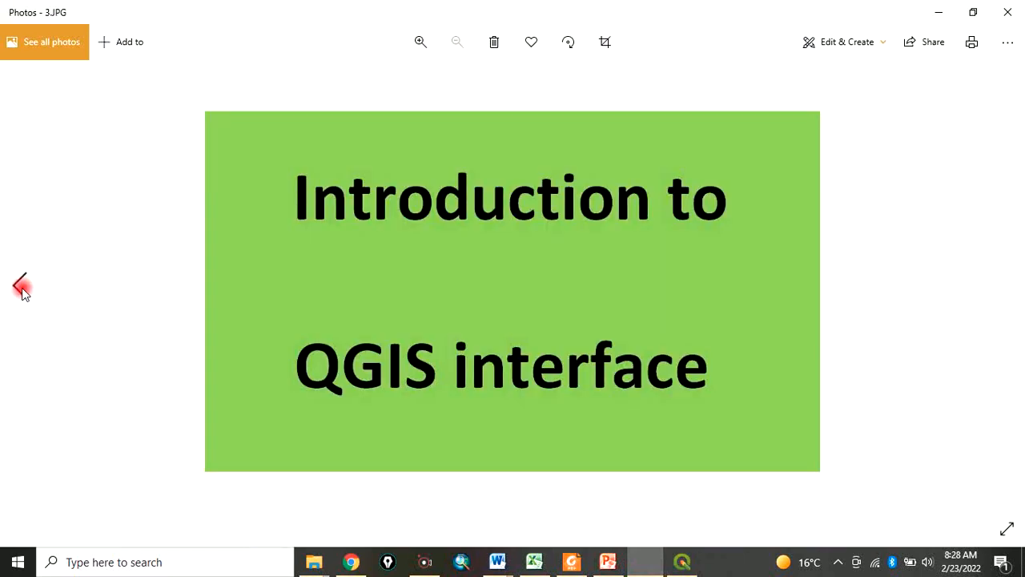
left_click(22, 286)
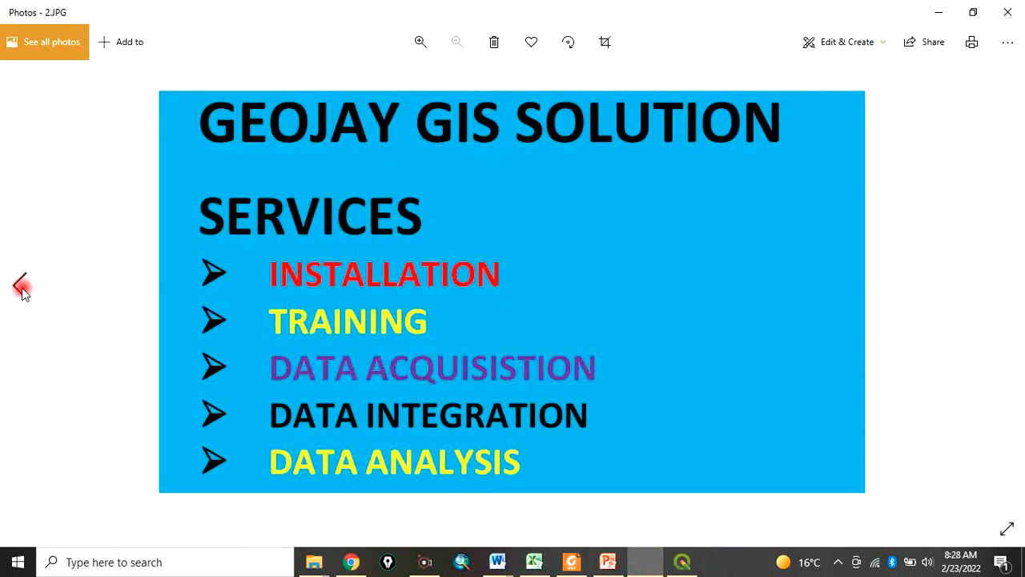
left_click(21, 286)
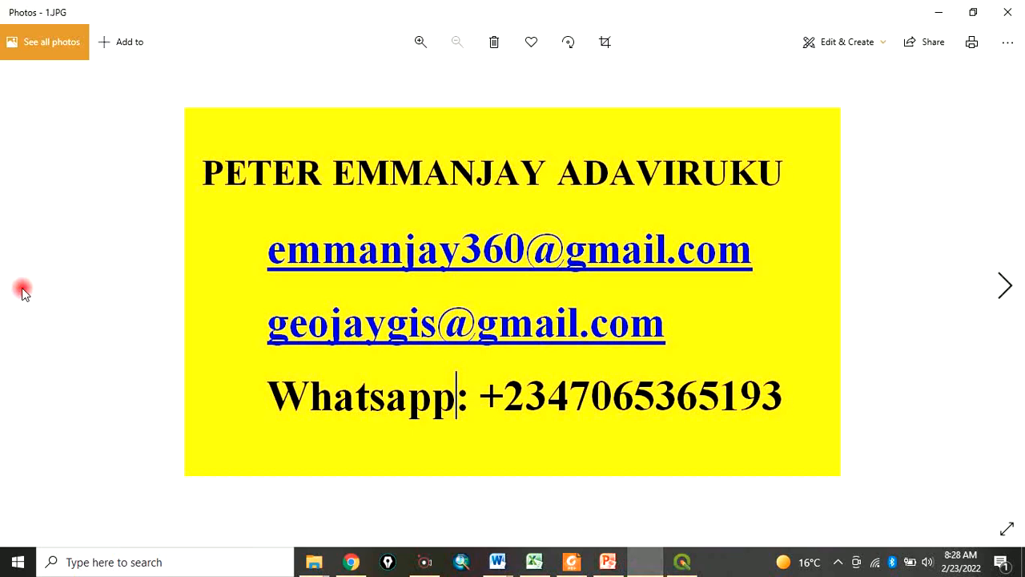